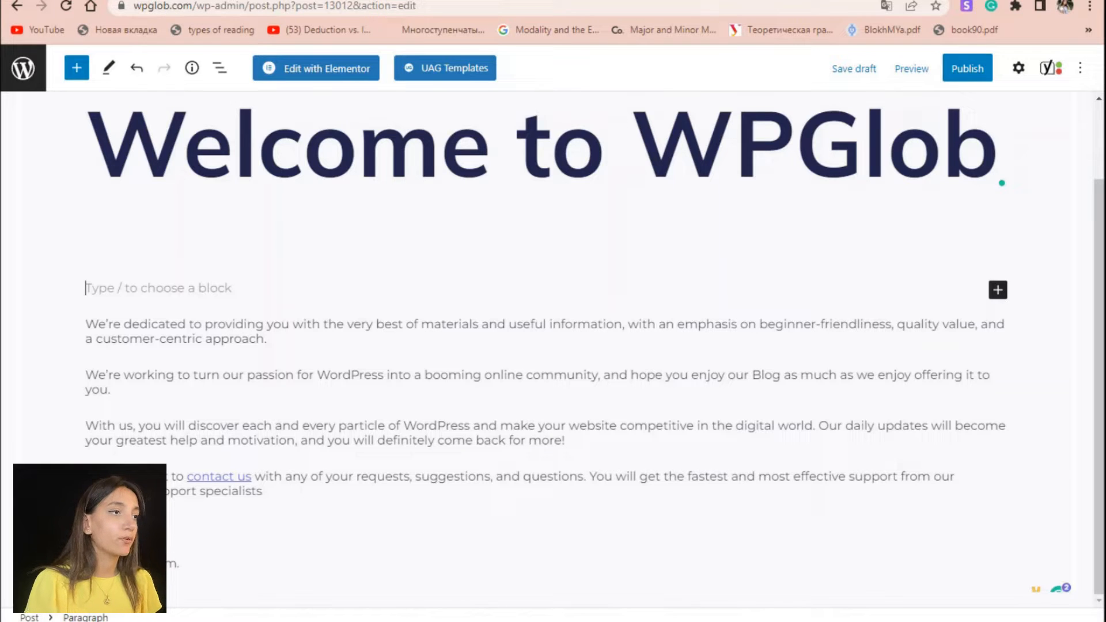
Insert the 'Large header with left-aligned text' forest cover pattern beneath the Welcome heading
{"action": "left_click", "coordinate": [998, 289]}
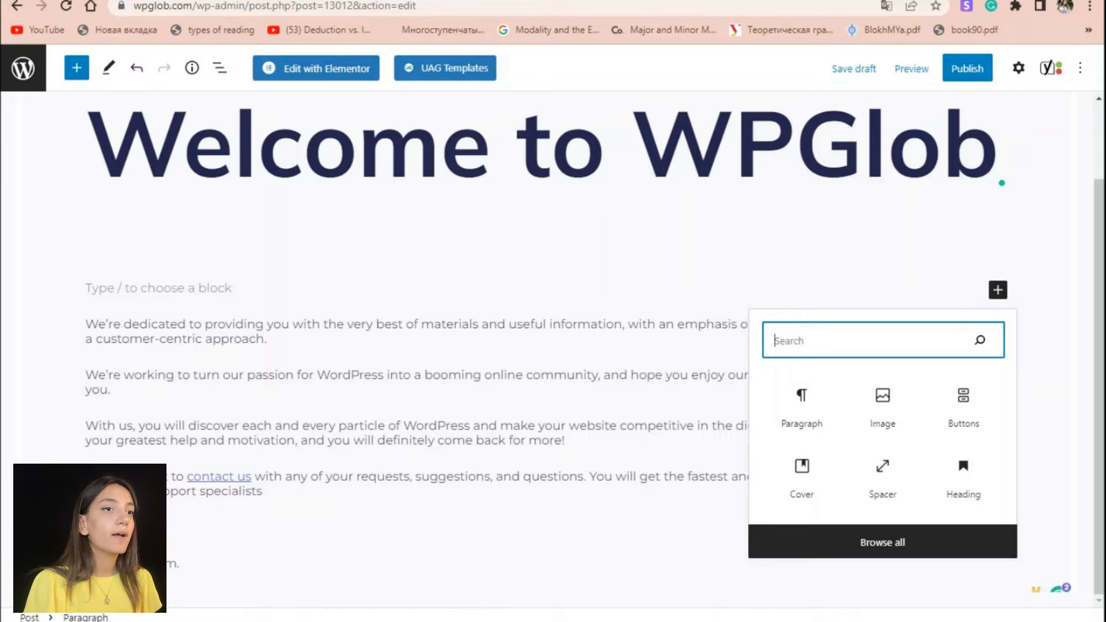
{"action": "type", "text": "Cover"}
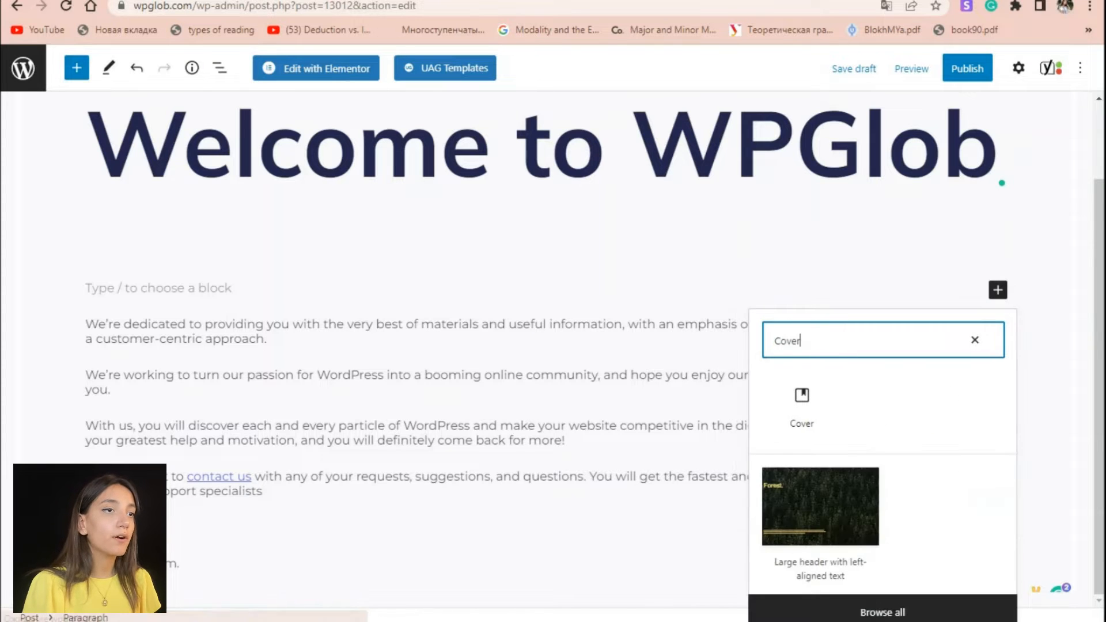
{"action": "left_click", "coordinate": [819, 506]}
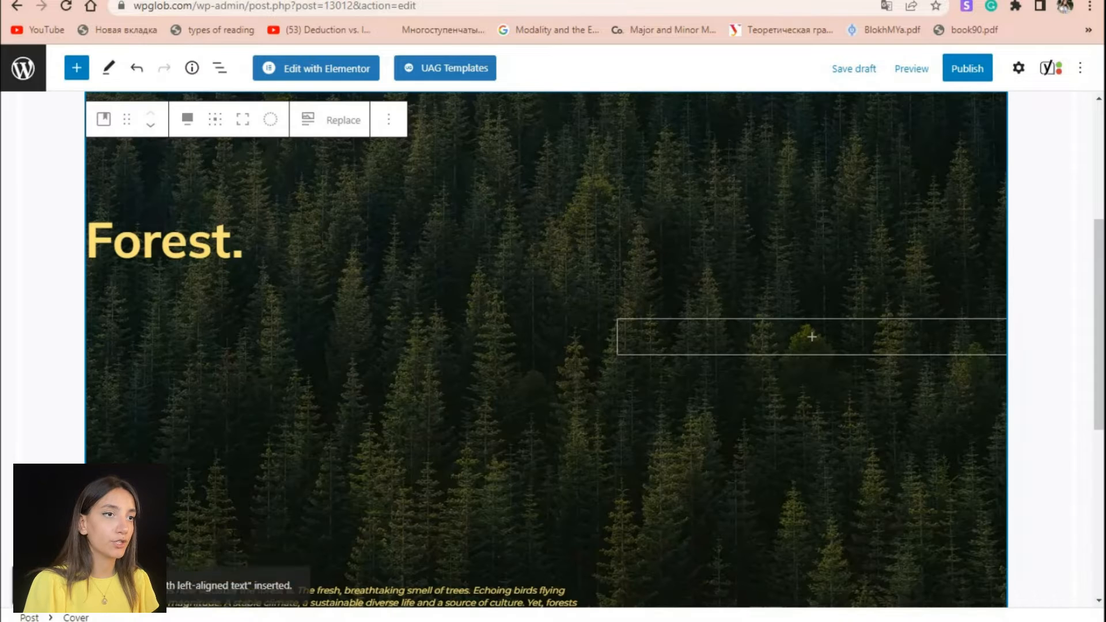
{"action": "scroll", "scroll_direction": "up", "scroll_amount": 3}
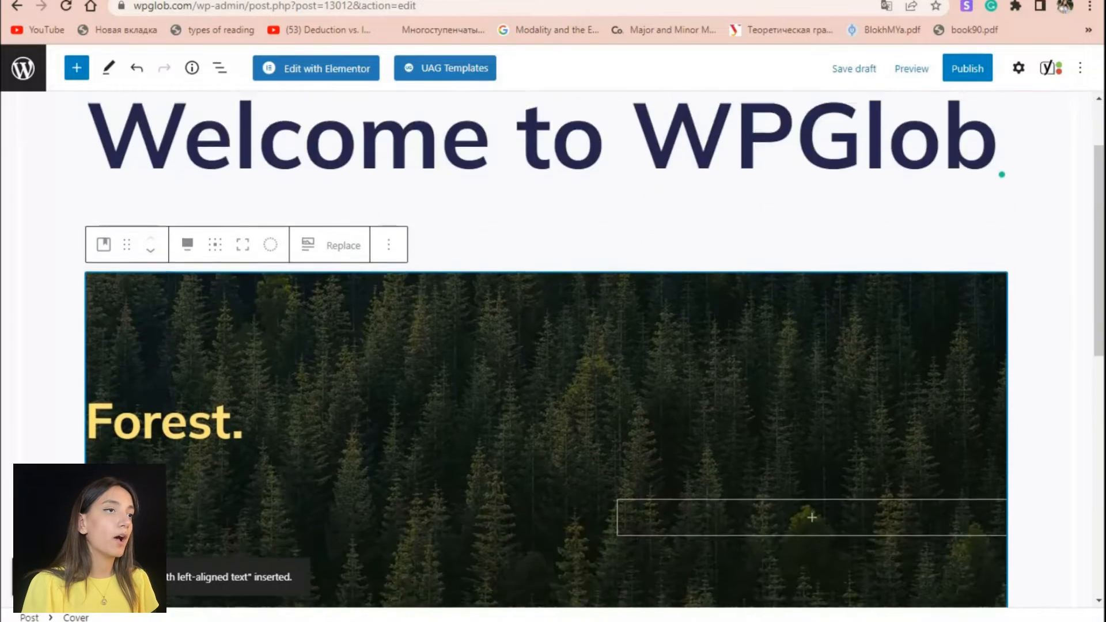
{"action": "scroll", "scroll_direction": "down", "scroll_amount": 3}
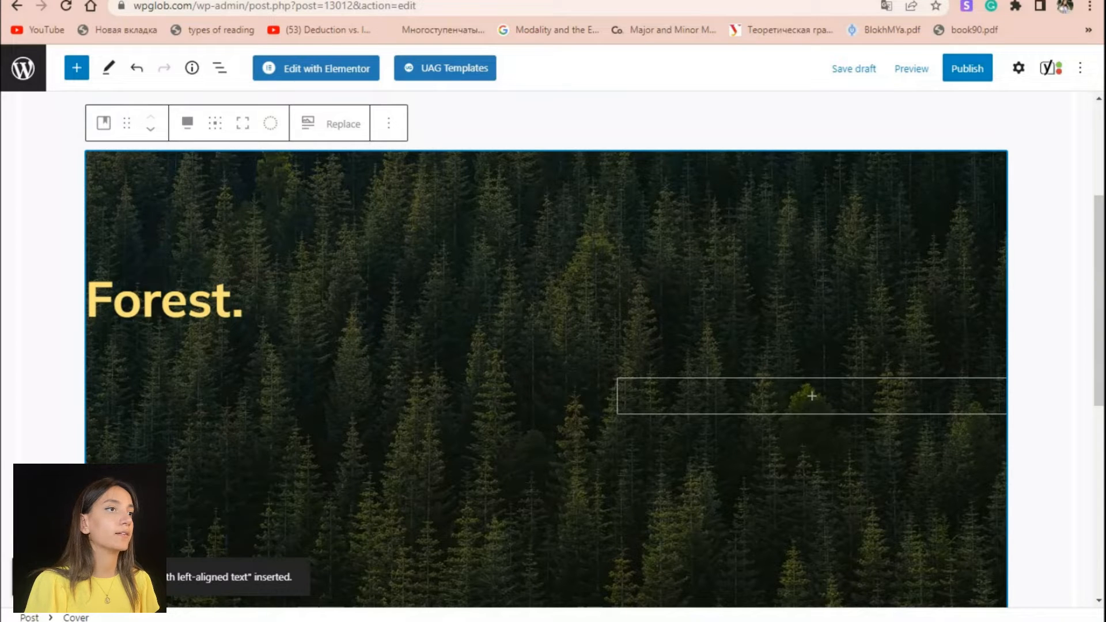
Replace the cover's forest photo with the purple network illustration via Replace > Upload
{"action": "left_click", "coordinate": [344, 123]}
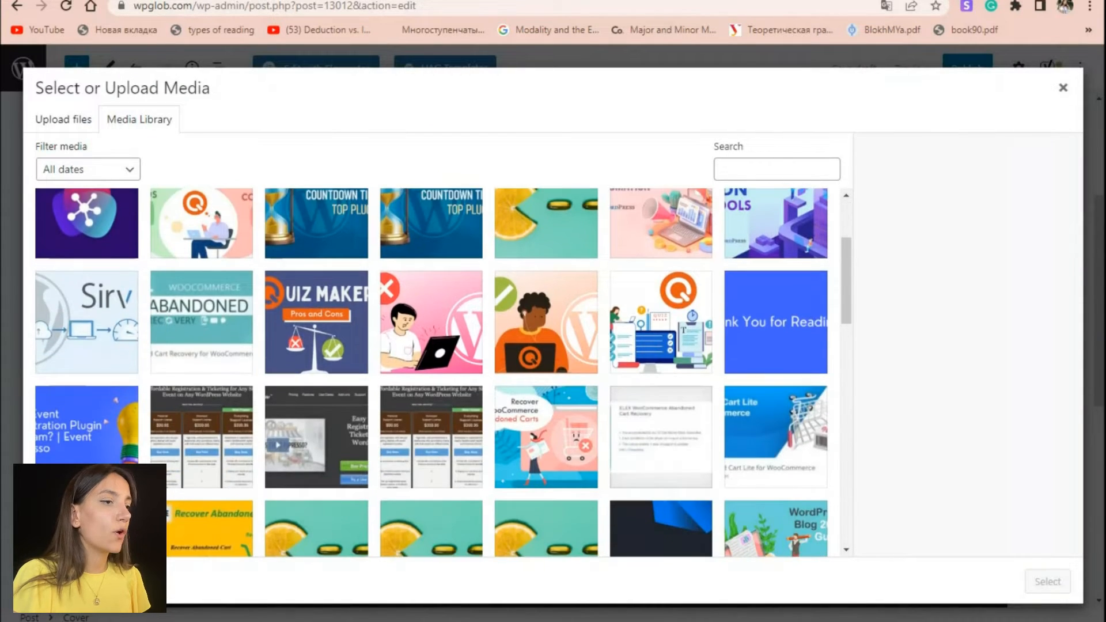
{"action": "scroll", "scroll_direction": "down", "scroll_amount": 3}
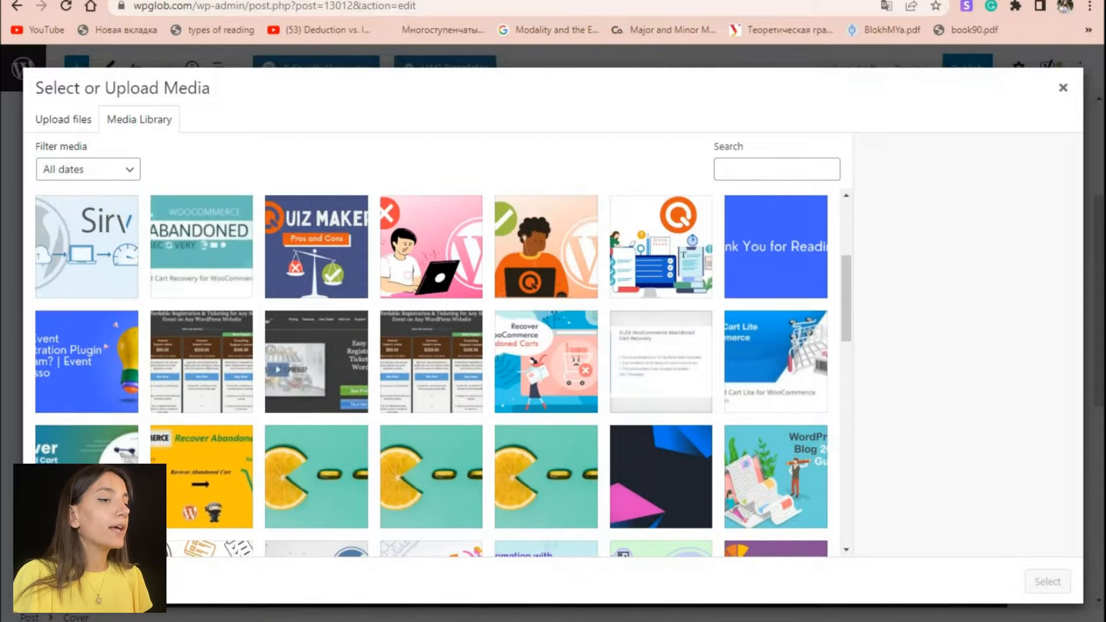
{"action": "left_click", "coordinate": [1064, 88]}
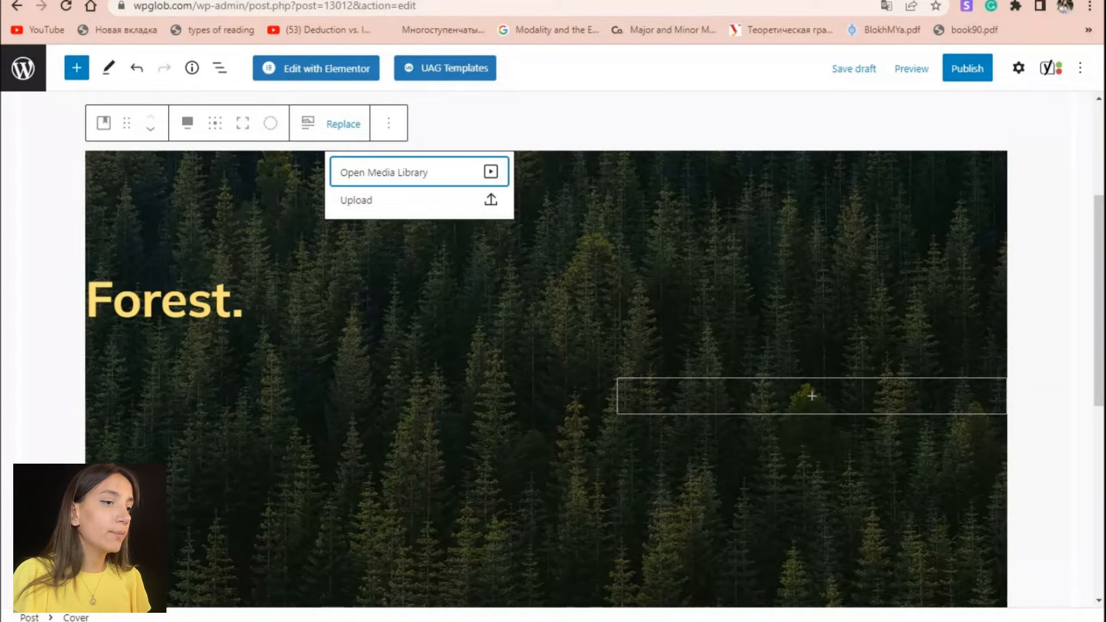
{"action": "left_click", "coordinate": [356, 199]}
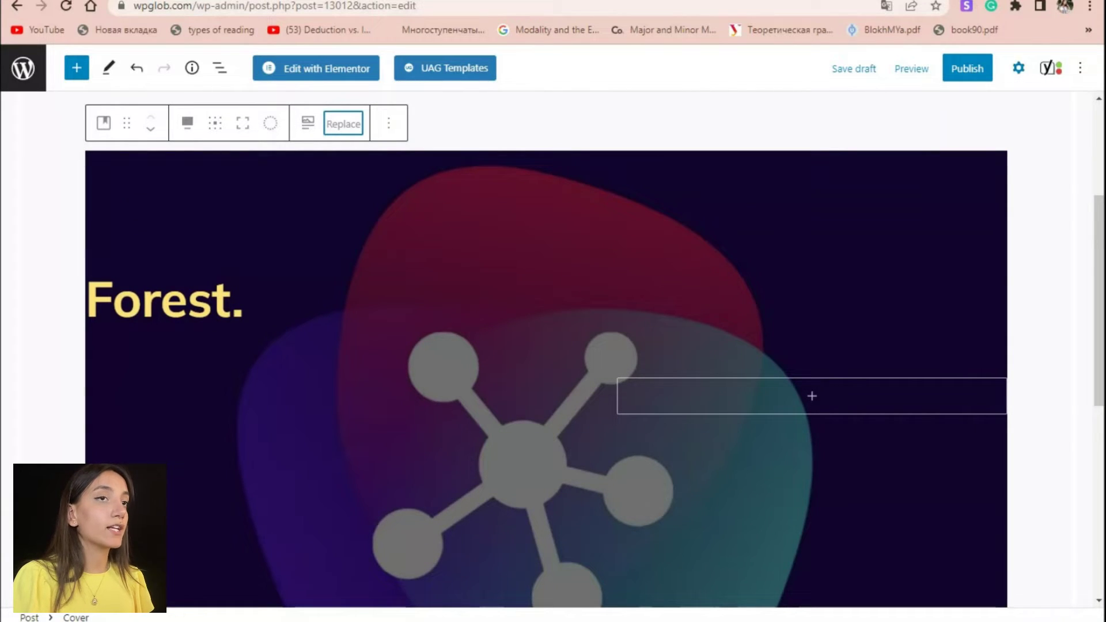
Toggle Fixed background on and off, nudge the focal point to 49 left / 51 top, and expand Overlay
{"action": "left_click", "coordinate": [1018, 68]}
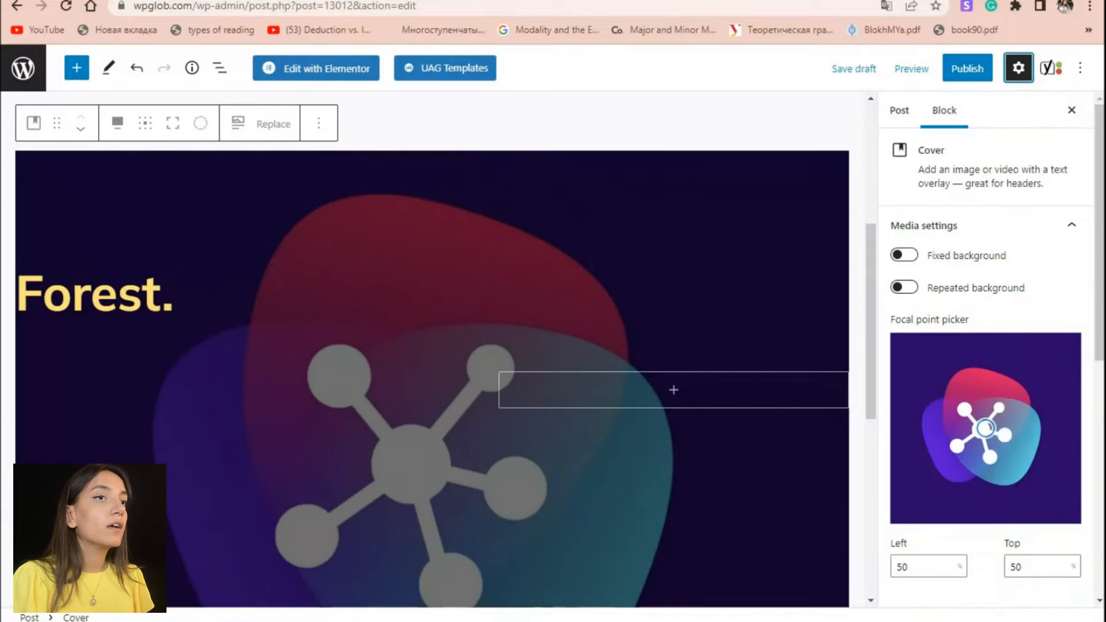
{"action": "left_click", "coordinate": [903, 255]}
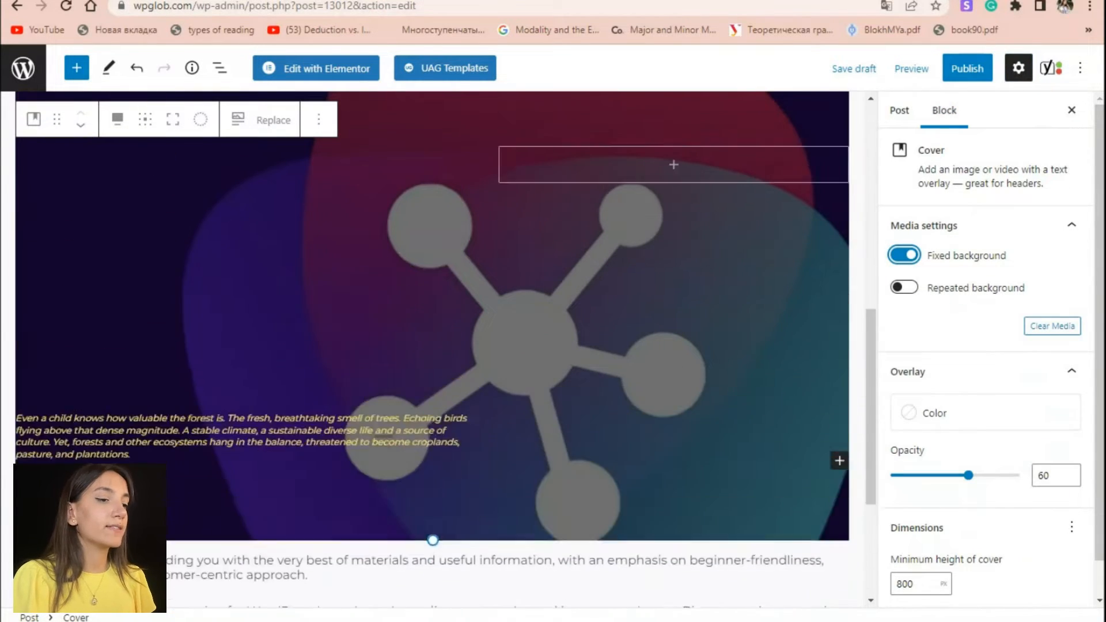
{"action": "left_click", "coordinate": [903, 255]}
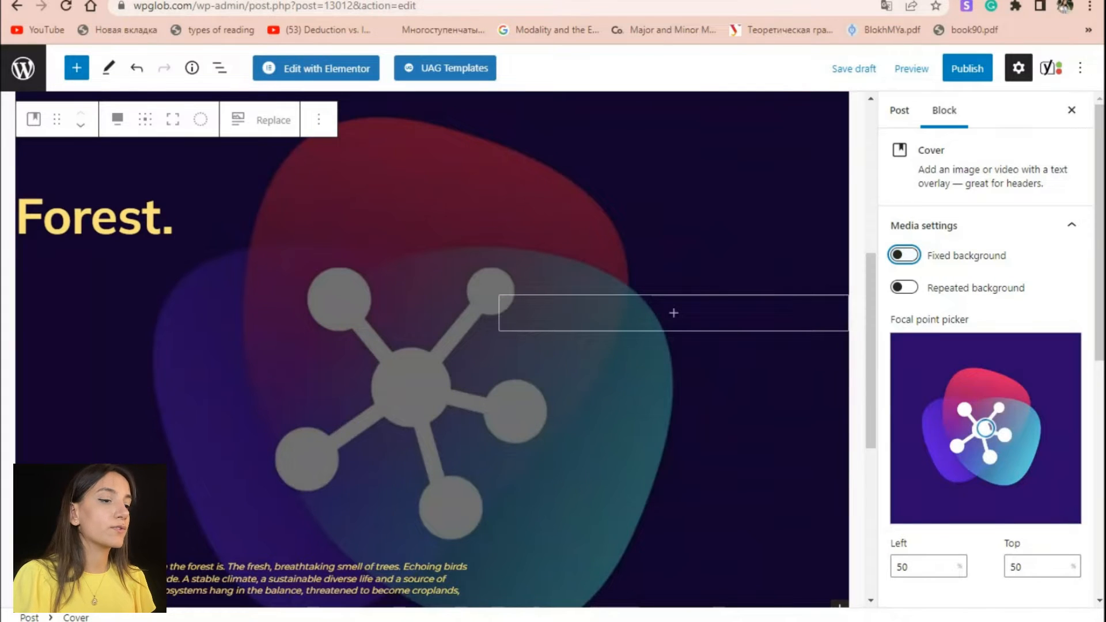
{"action": "left_click", "coordinate": [904, 287]}
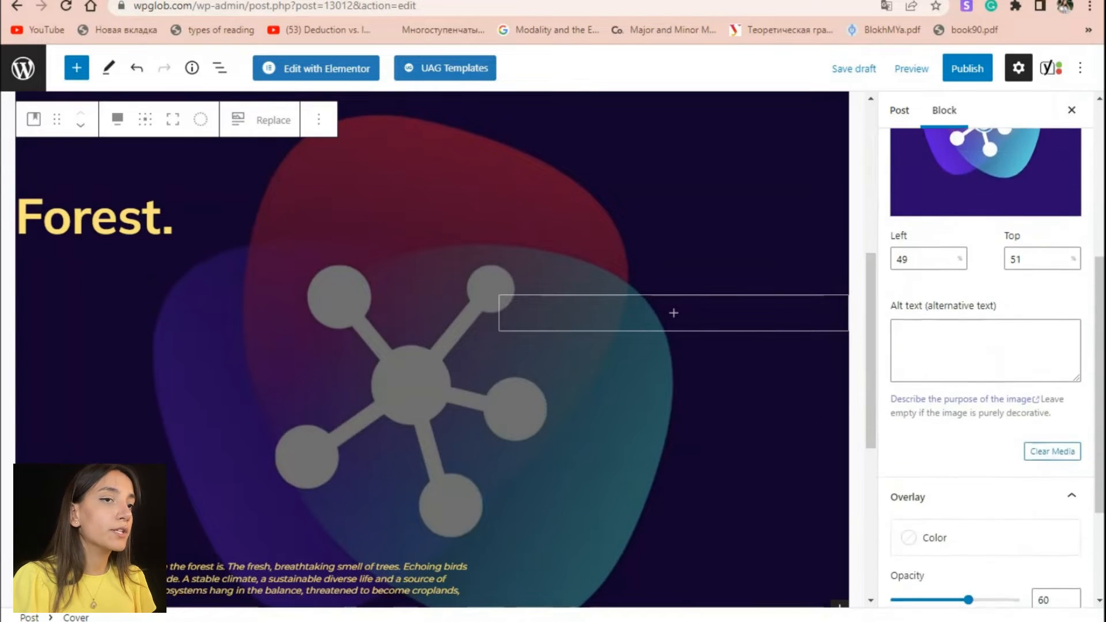
{"action": "scroll", "scroll_direction": "down", "scroll_amount": 3}
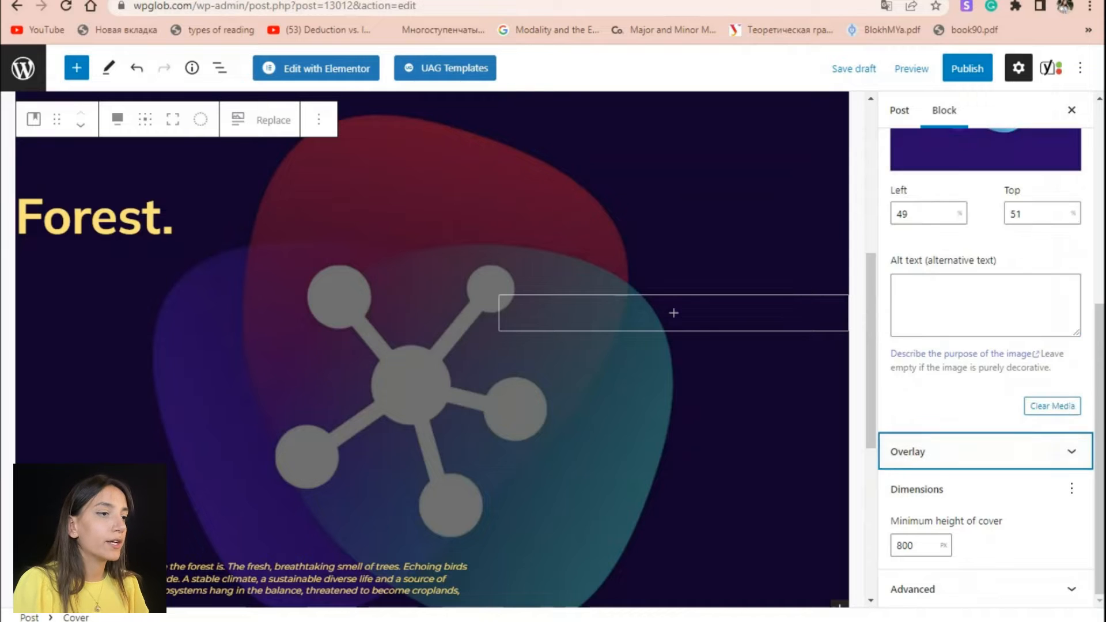
{"action": "left_click", "coordinate": [985, 452]}
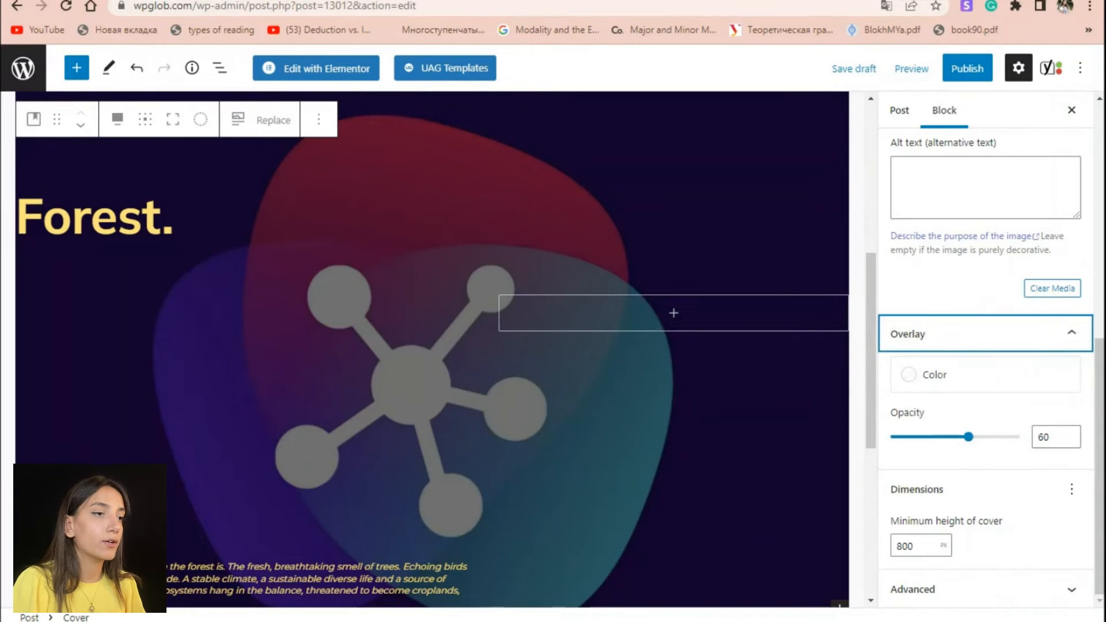
Pick a purple swatch as the cover's overlay colour
{"action": "left_click", "coordinate": [910, 375]}
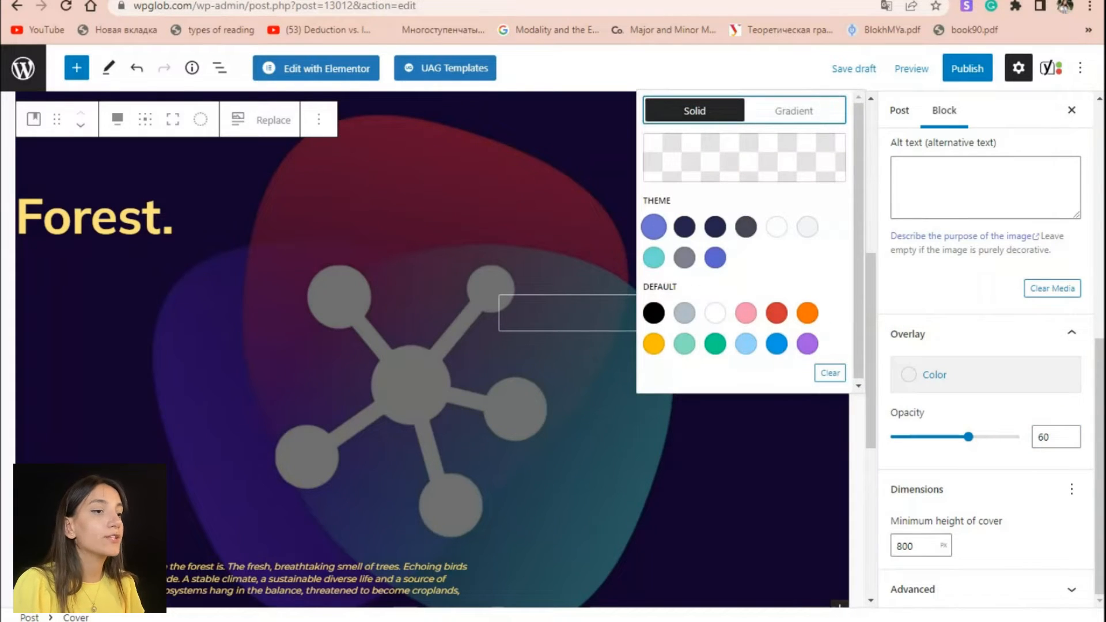
{"action": "left_click", "coordinate": [652, 227]}
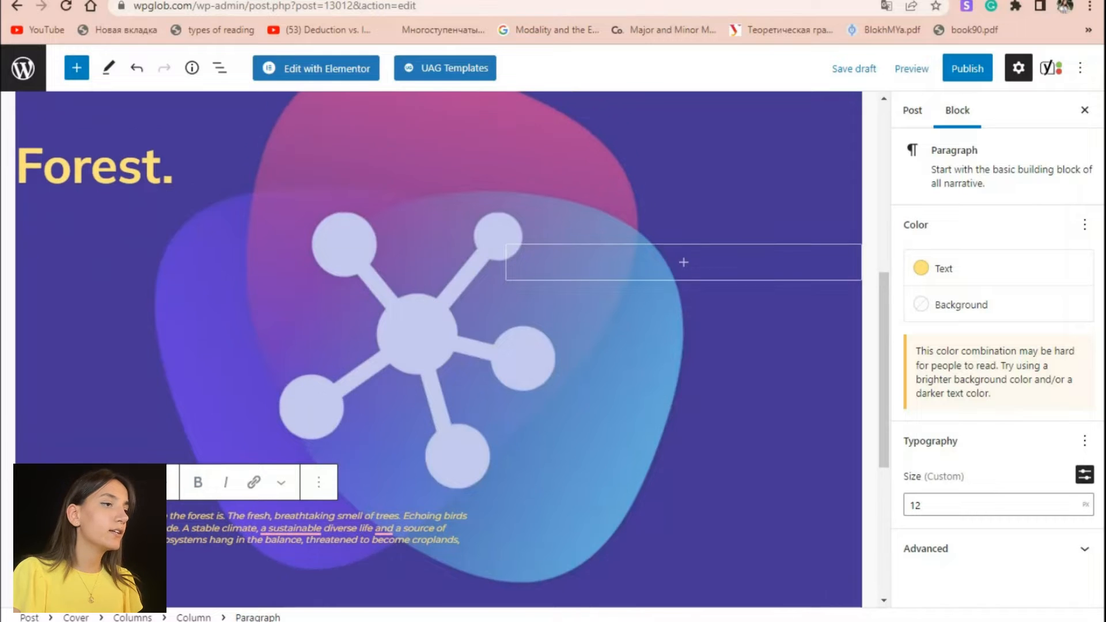
Rewrite the cover heading 'Forest.' to 'The Best WordPress Blog'
{"action": "left_click", "coordinate": [93, 215]}
{"action": "type", "text": "T"}
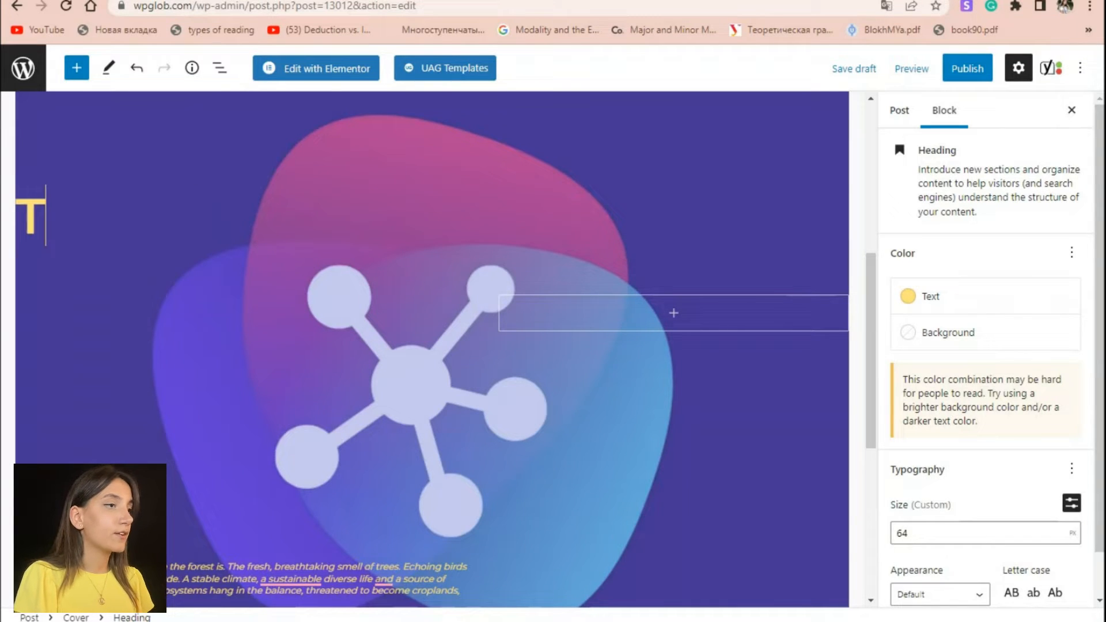
{"action": "type", "text": "he Bes"}
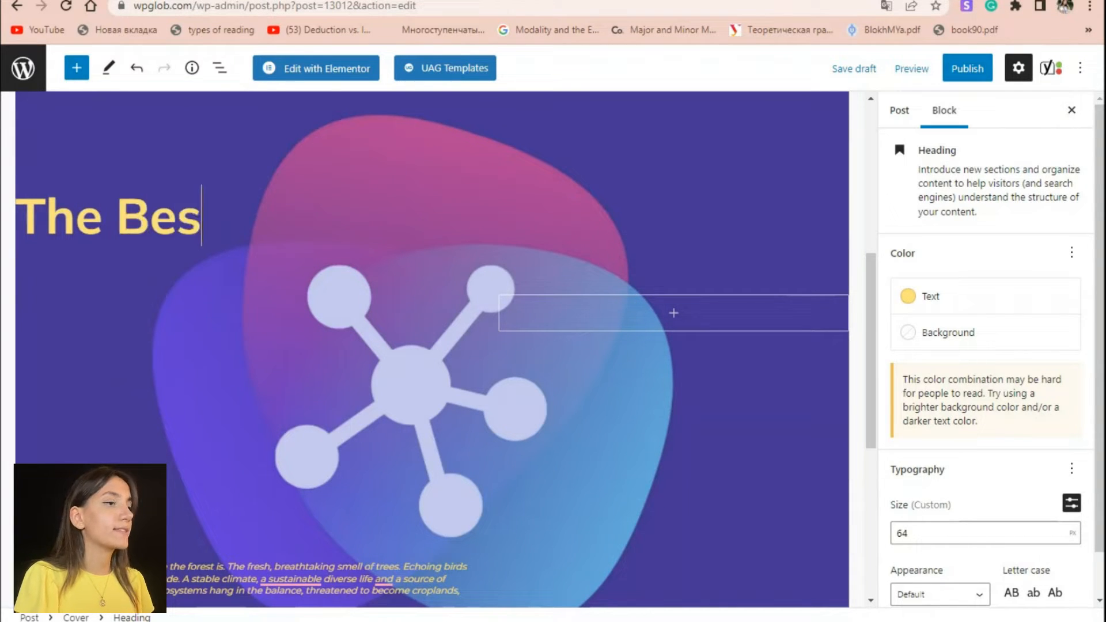
{"action": "type", "text": "t Wor"}
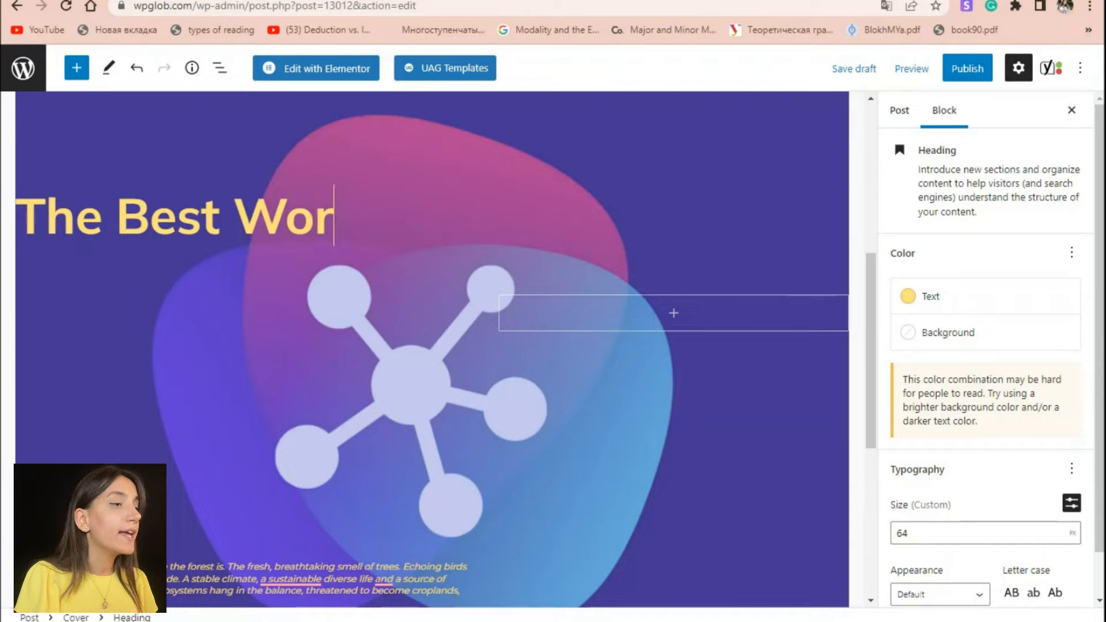
{"action": "type", "text": "dPress"}
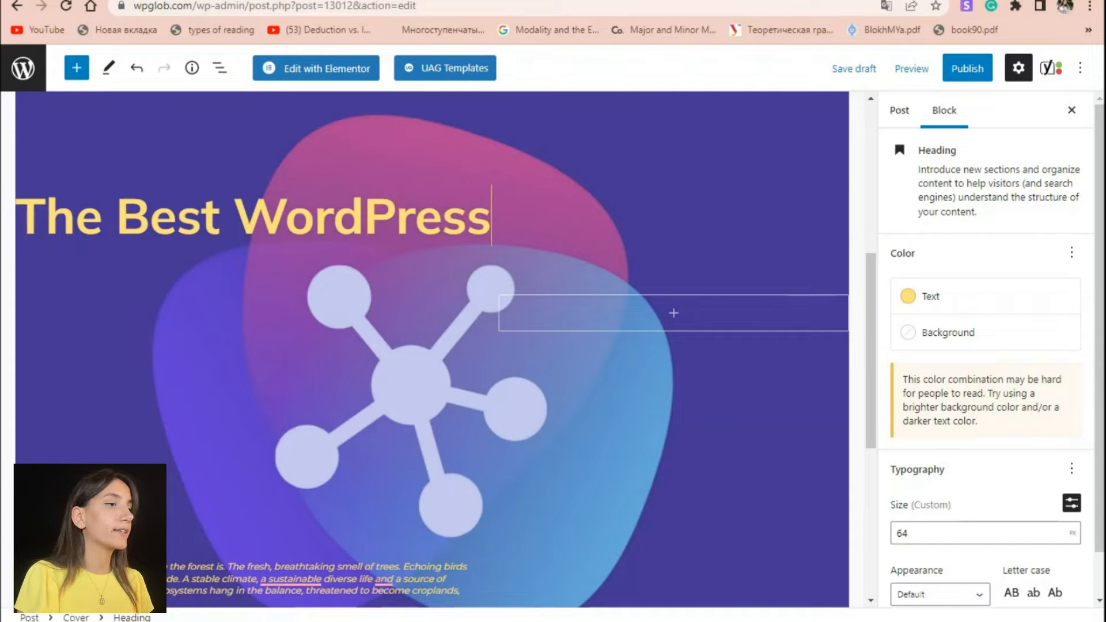
{"action": "type", "text": "Blog"}
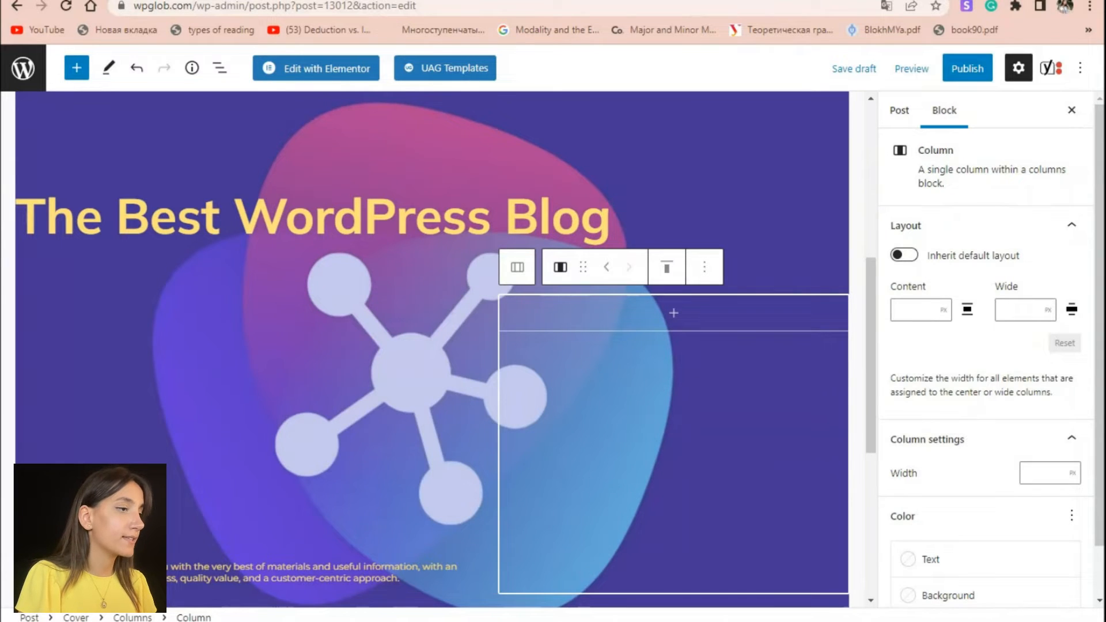
Colour both the cover heading and its paragraph text teal
{"action": "left_click", "coordinate": [310, 216]}
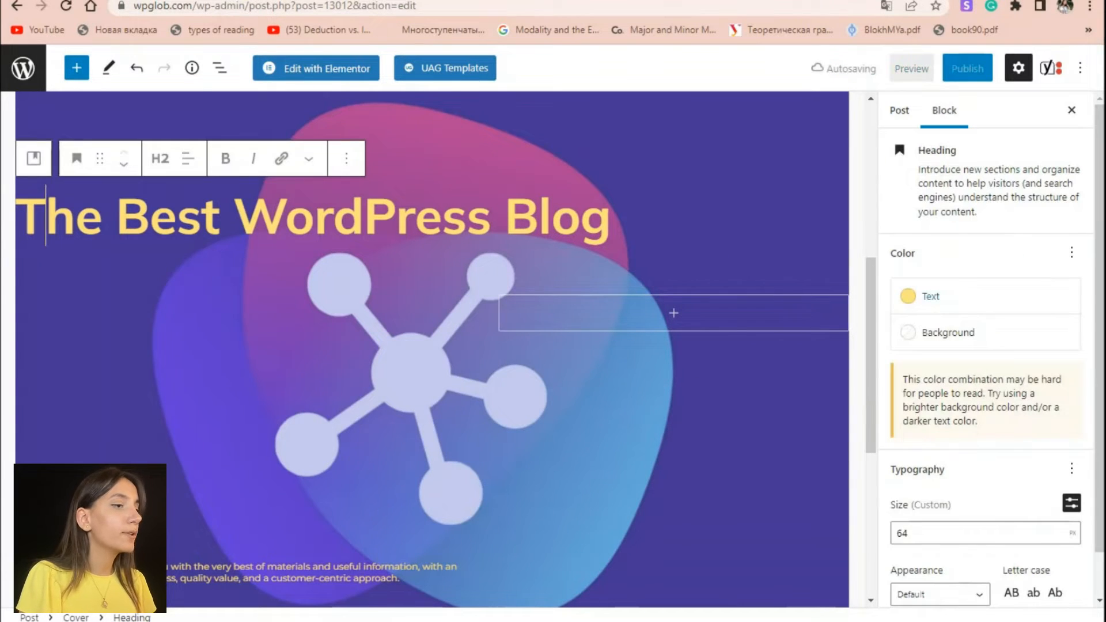
{"action": "left_click", "coordinate": [910, 297]}
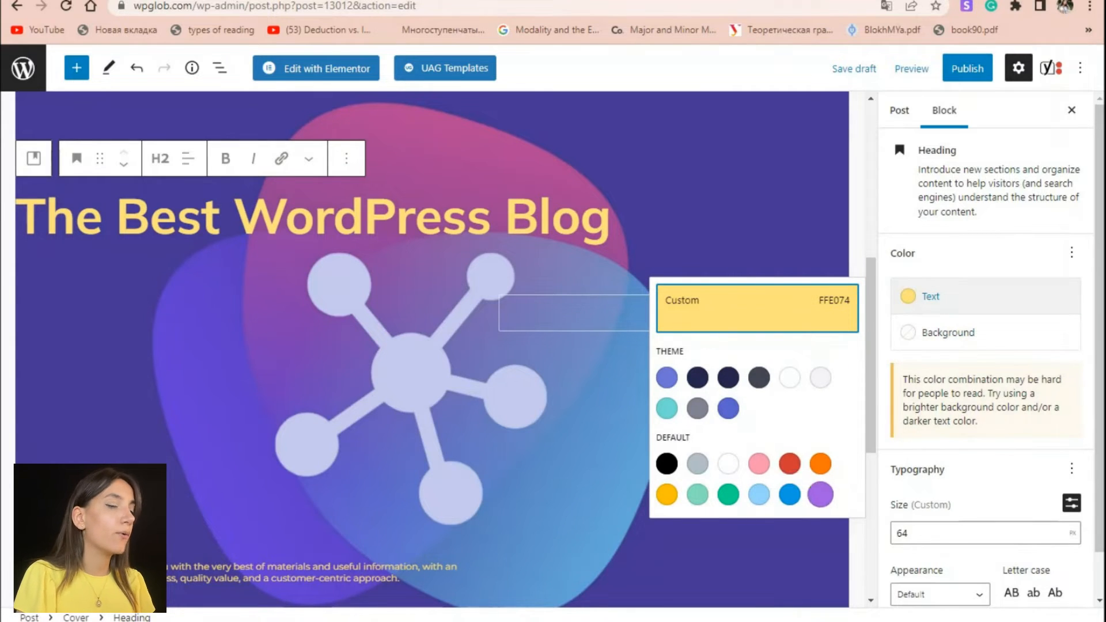
{"action": "left_click", "coordinate": [665, 408]}
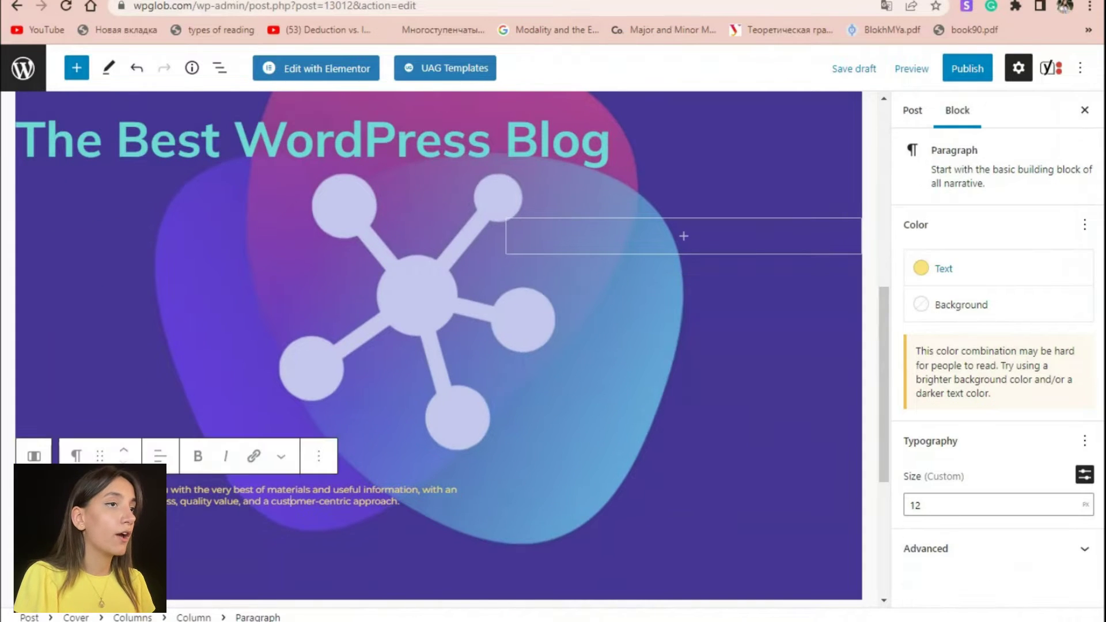
{"action": "left_click", "coordinate": [943, 269]}
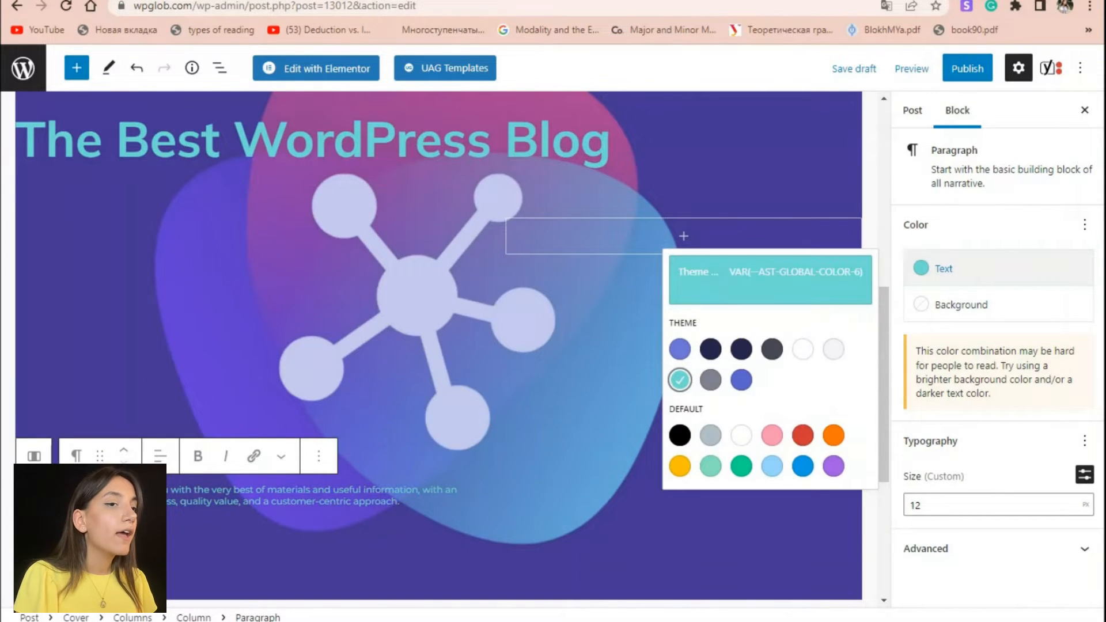
{"action": "left_click", "coordinate": [310, 140]}
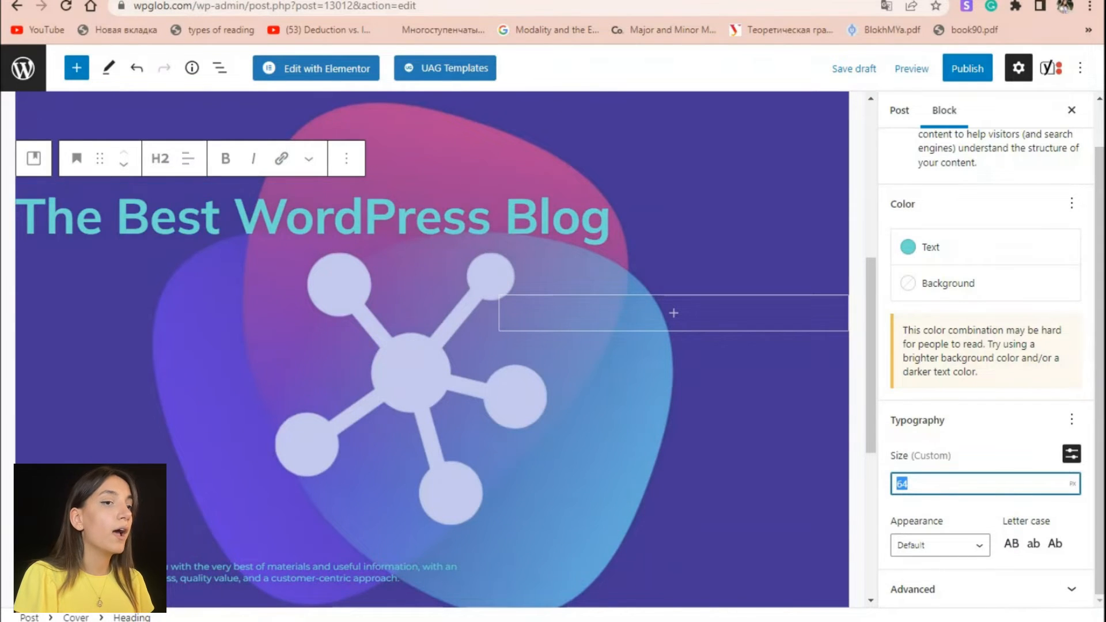
Give the cover paragraph a custom font size and save the post as a draft
{"action": "left_click", "coordinate": [282, 514]}
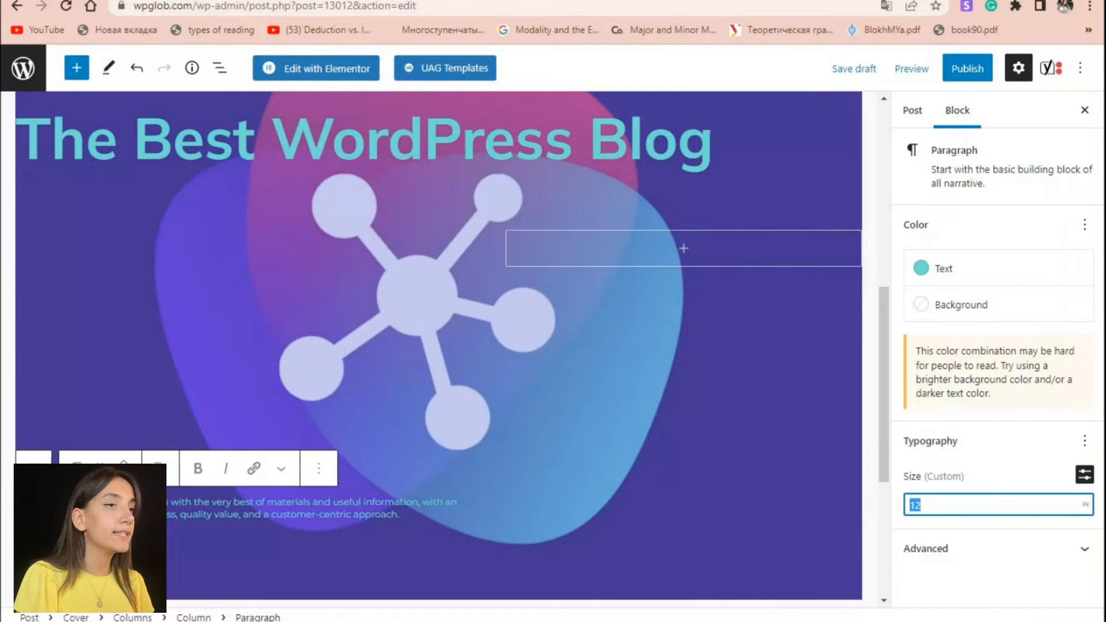
{"action": "type", "text": "30"}
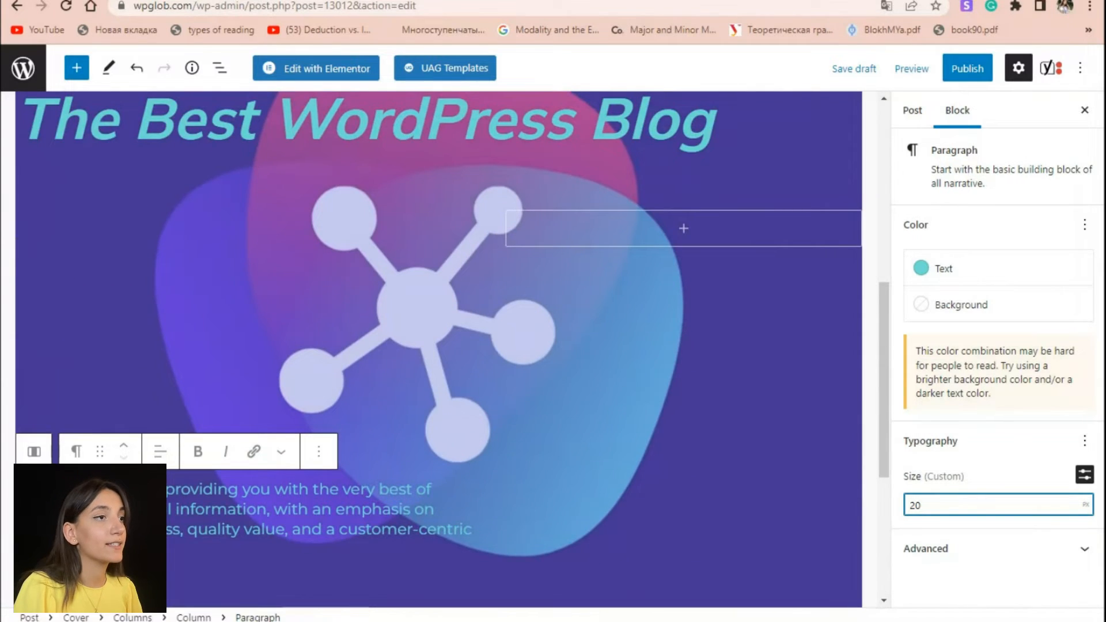
{"action": "scroll", "scroll_direction": "down", "scroll_amount": 3}
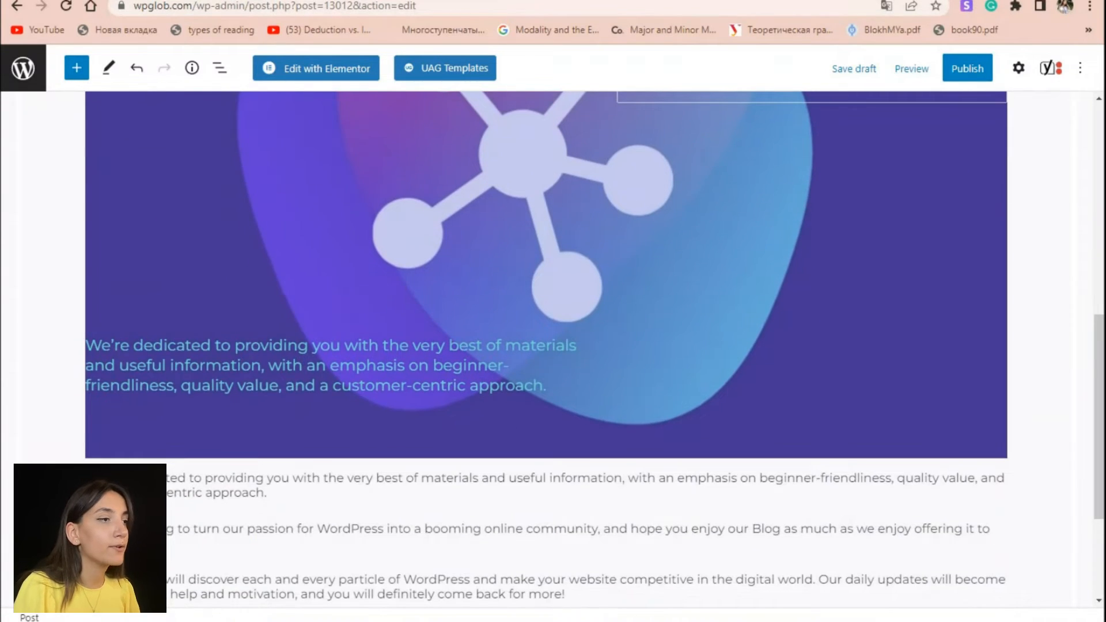
{"action": "scroll", "scroll_direction": "down", "scroll_amount": 3}
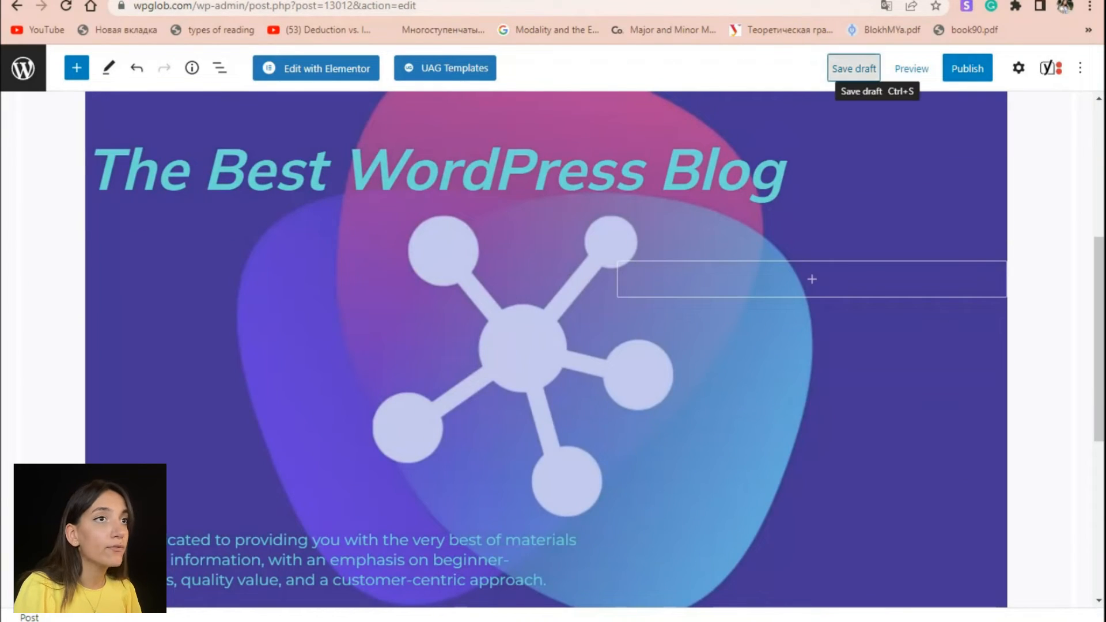
{"action": "left_click", "coordinate": [853, 68]}
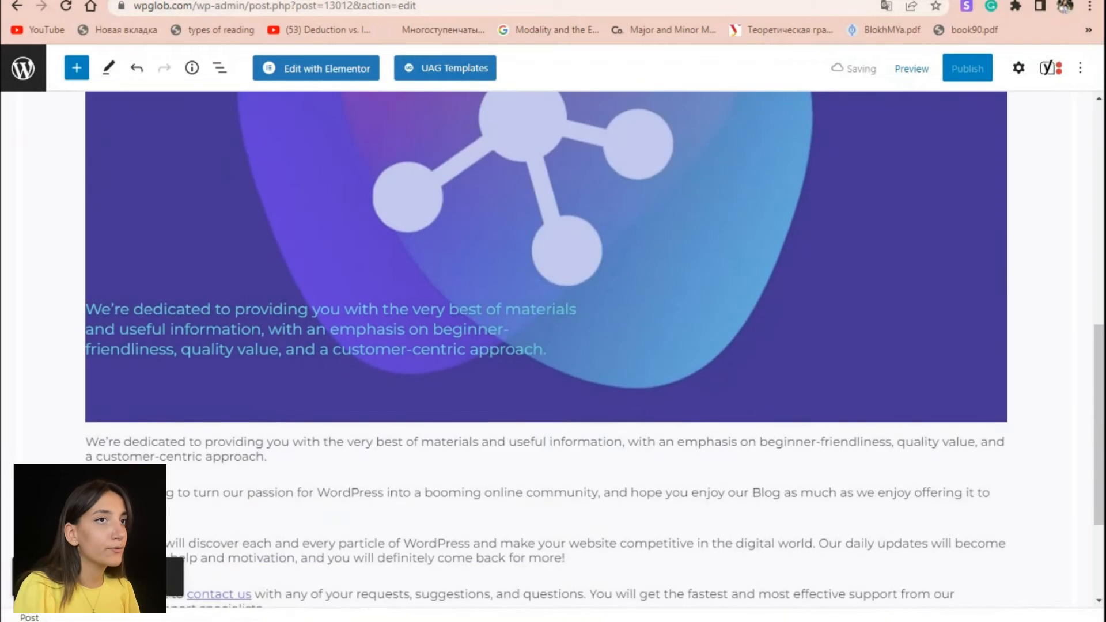
{"action": "scroll", "scroll_direction": "down", "scroll_amount": 3}
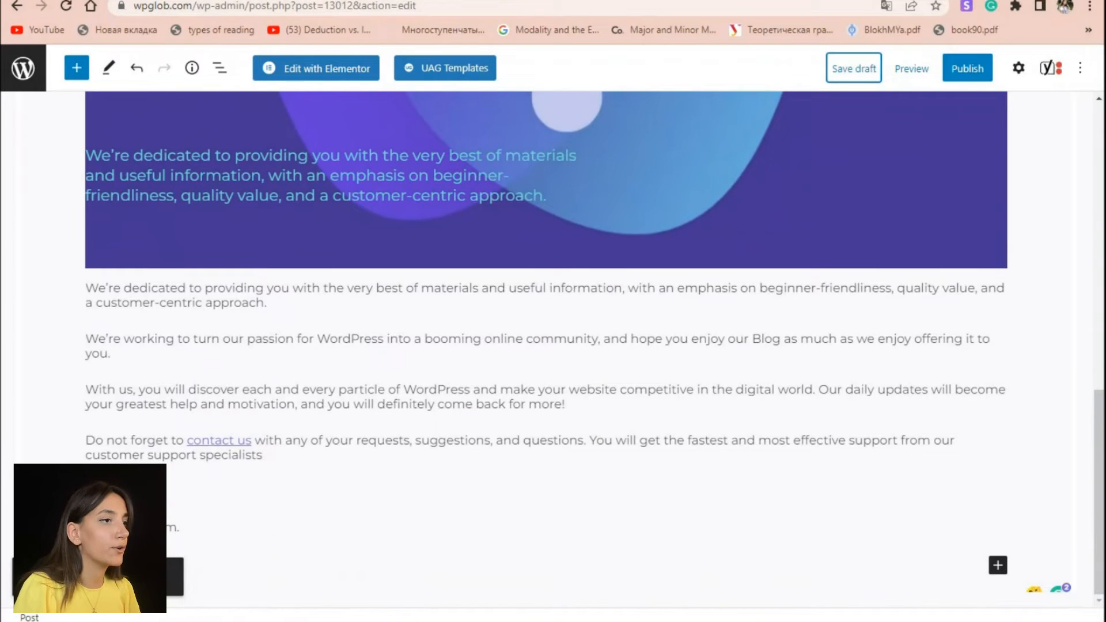
{"action": "left_click", "coordinate": [1017, 68]}
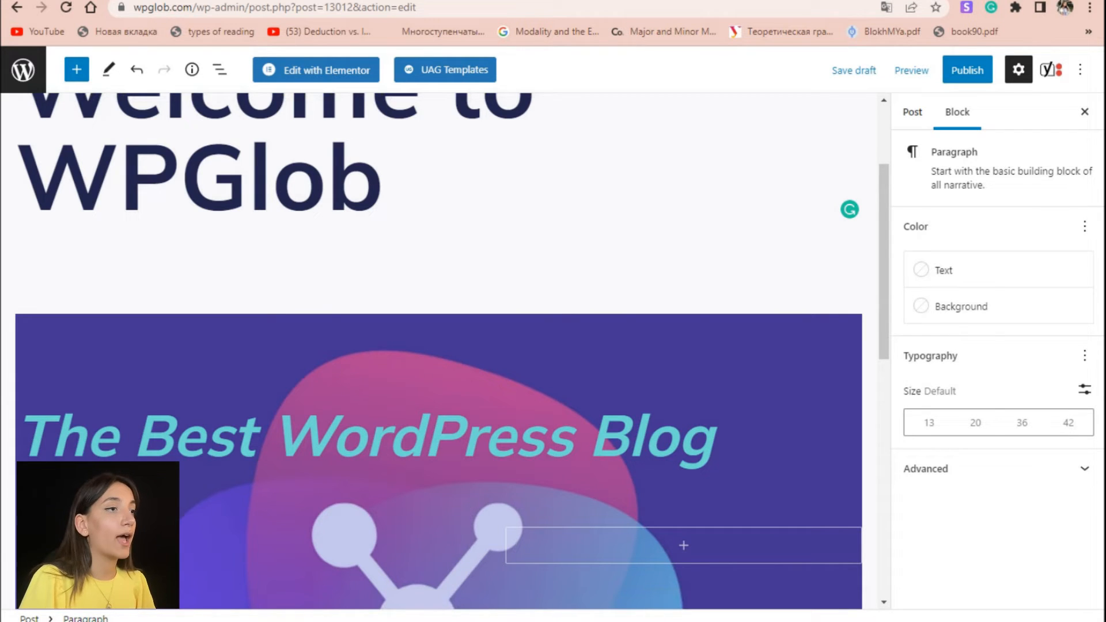
Add an empty Image block at the end of the post via the inserter search
{"action": "scroll", "scroll_direction": "down", "scroll_amount": 3}
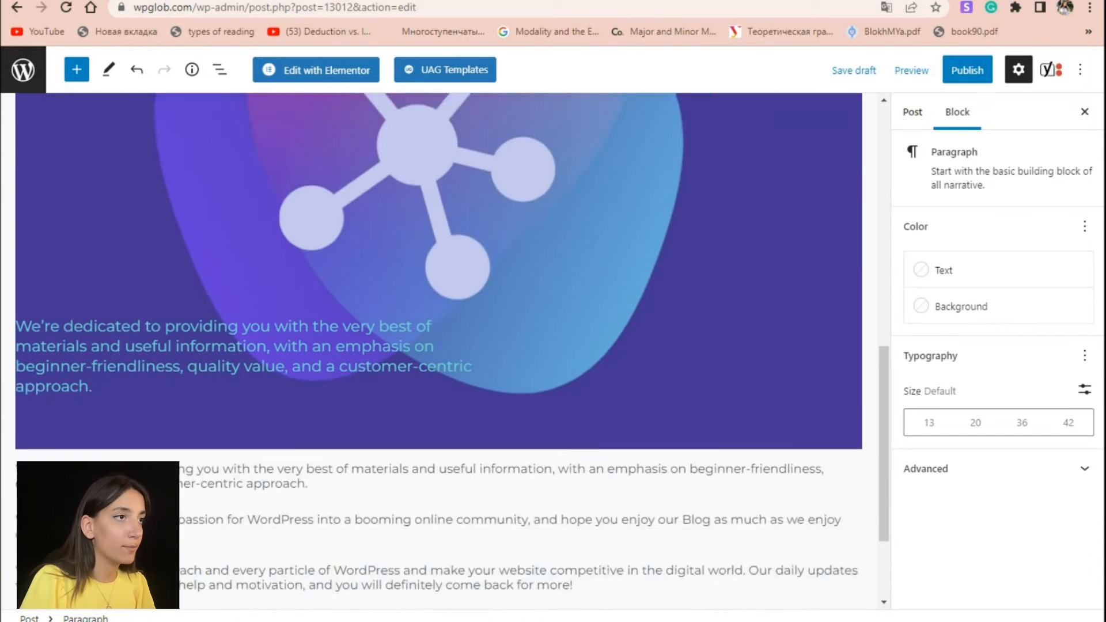
{"action": "scroll", "scroll_direction": "down", "scroll_amount": 3}
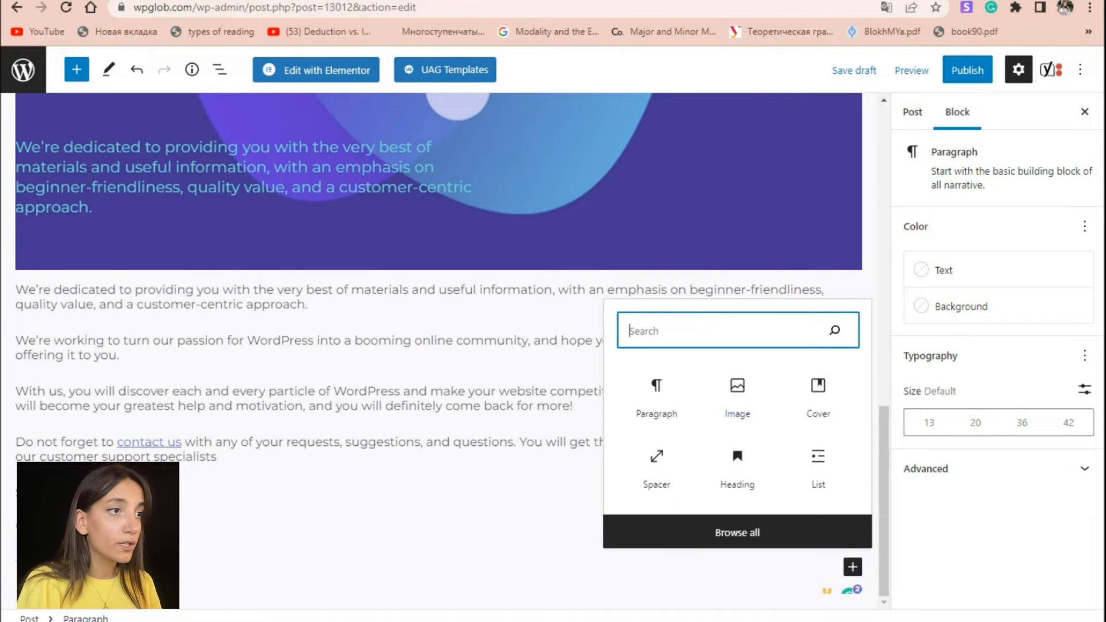
{"action": "type", "text": "Imag"}
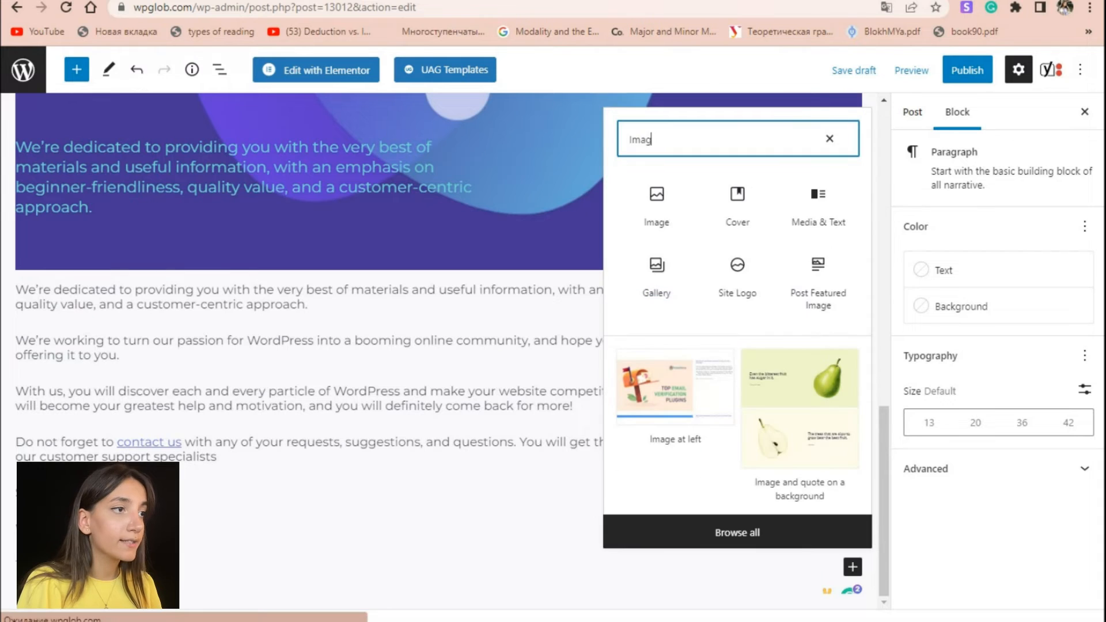
{"action": "left_click", "coordinate": [656, 204]}
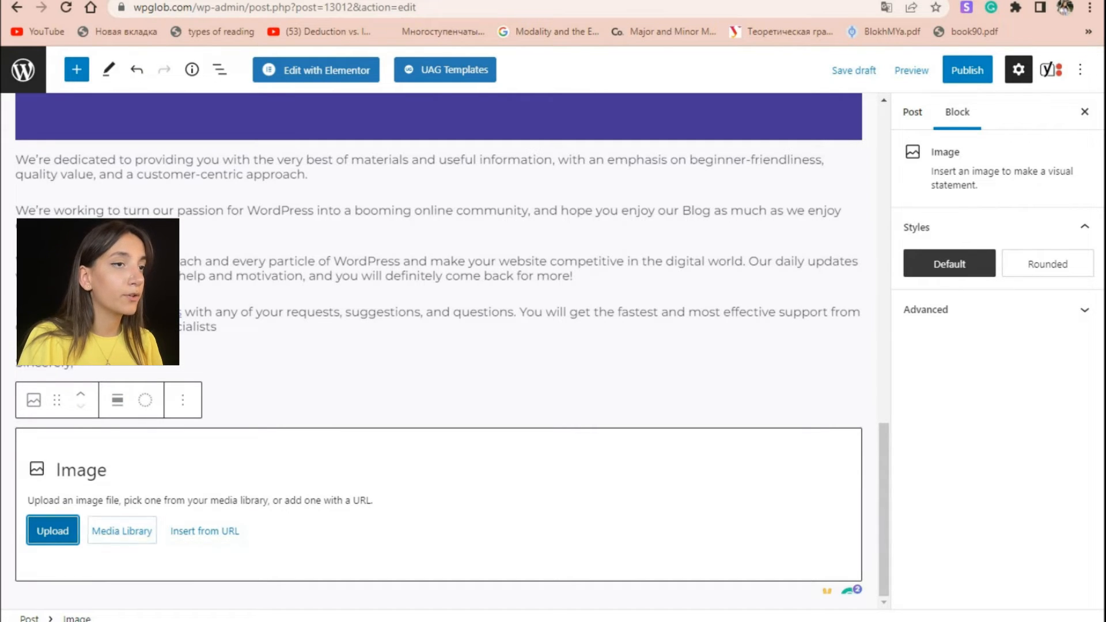
Upload Pic-.png from the Desktop folder into the image block
{"action": "left_click", "coordinate": [51, 530]}
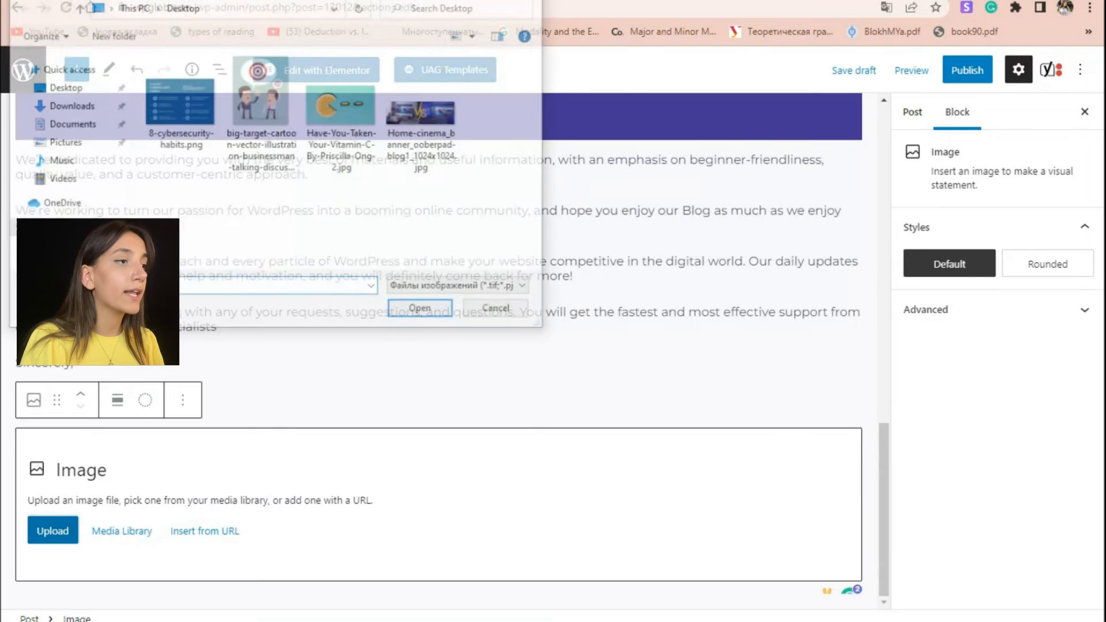
{"action": "left_click", "coordinate": [278, 106]}
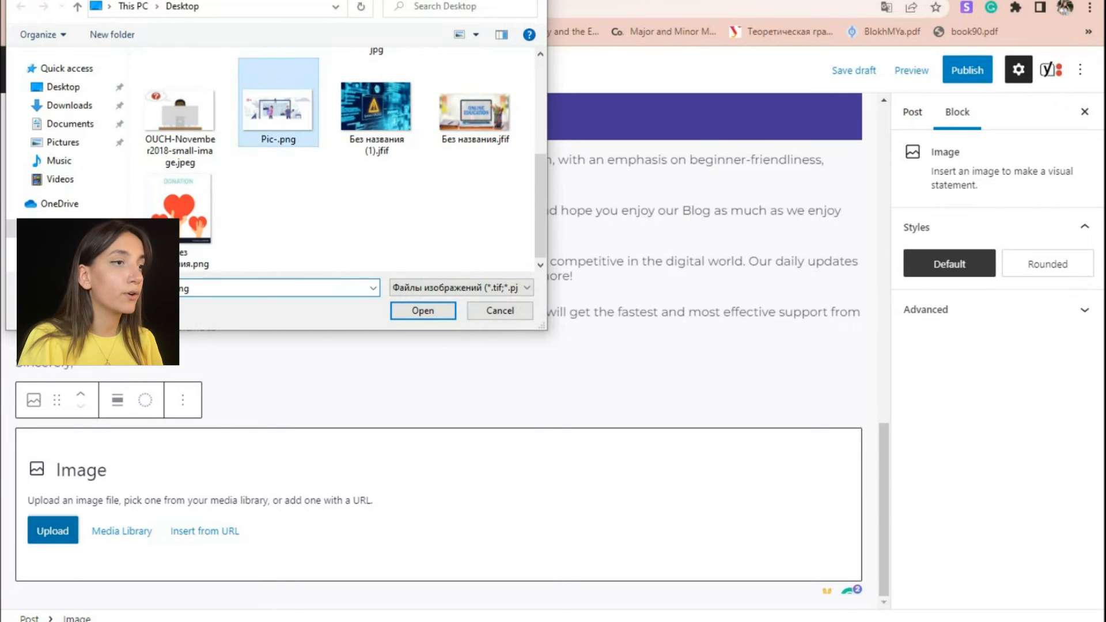
{"action": "left_click", "coordinate": [421, 310]}
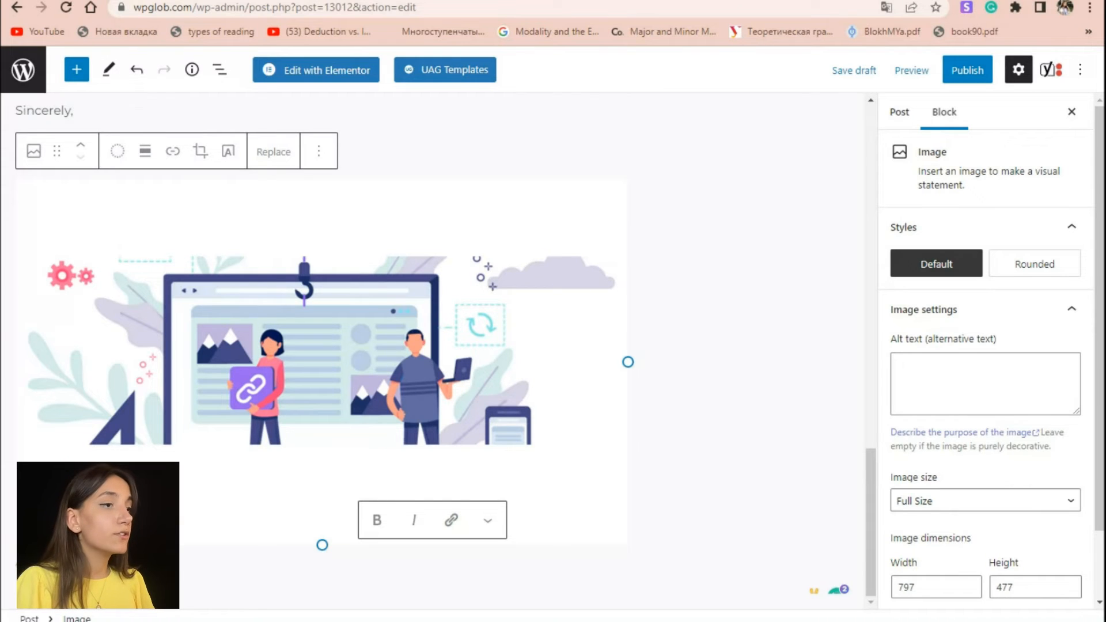
{"action": "mouse_move", "coordinate": [228, 151]}
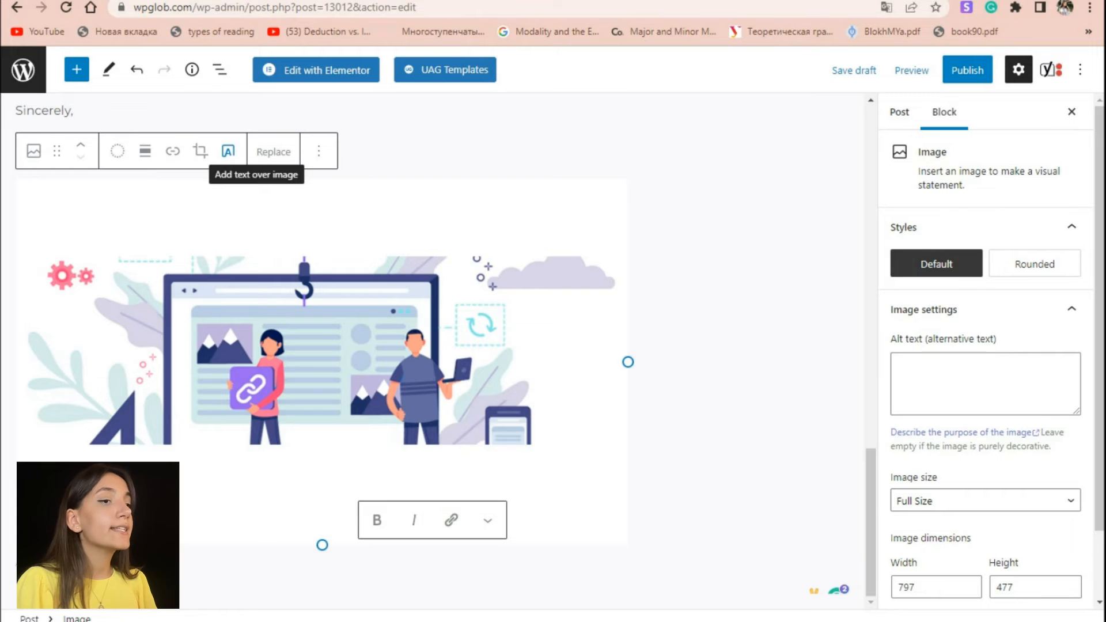
Convert the illustration into a cover via 'Add text over image' and give it a light blue overlay
{"action": "left_click", "coordinate": [228, 151]}
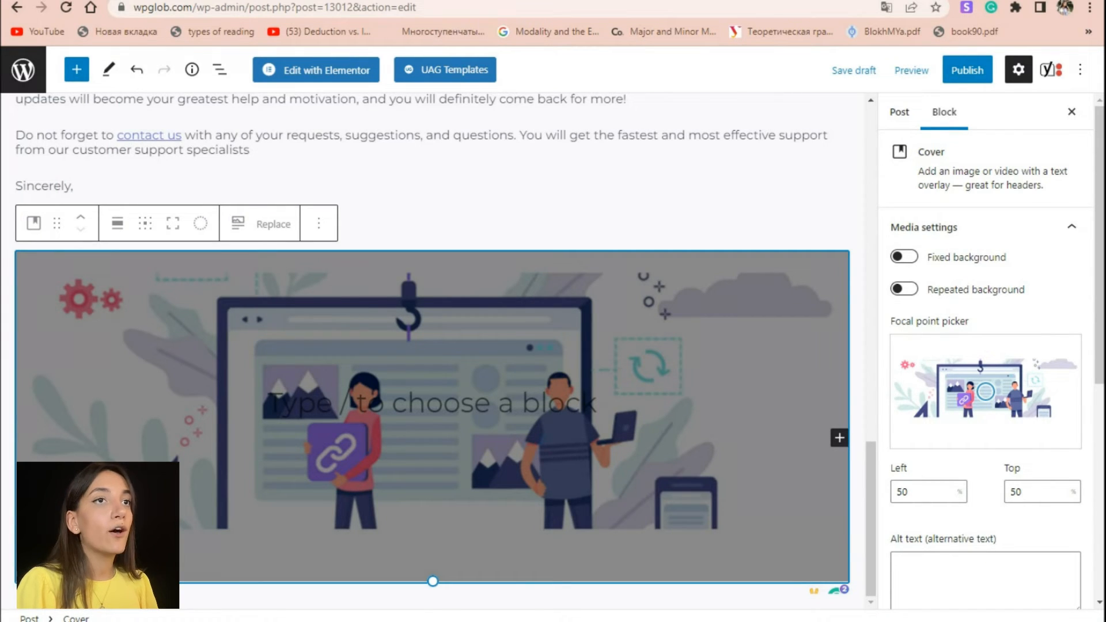
{"action": "scroll", "scroll_direction": "down", "scroll_amount": 3}
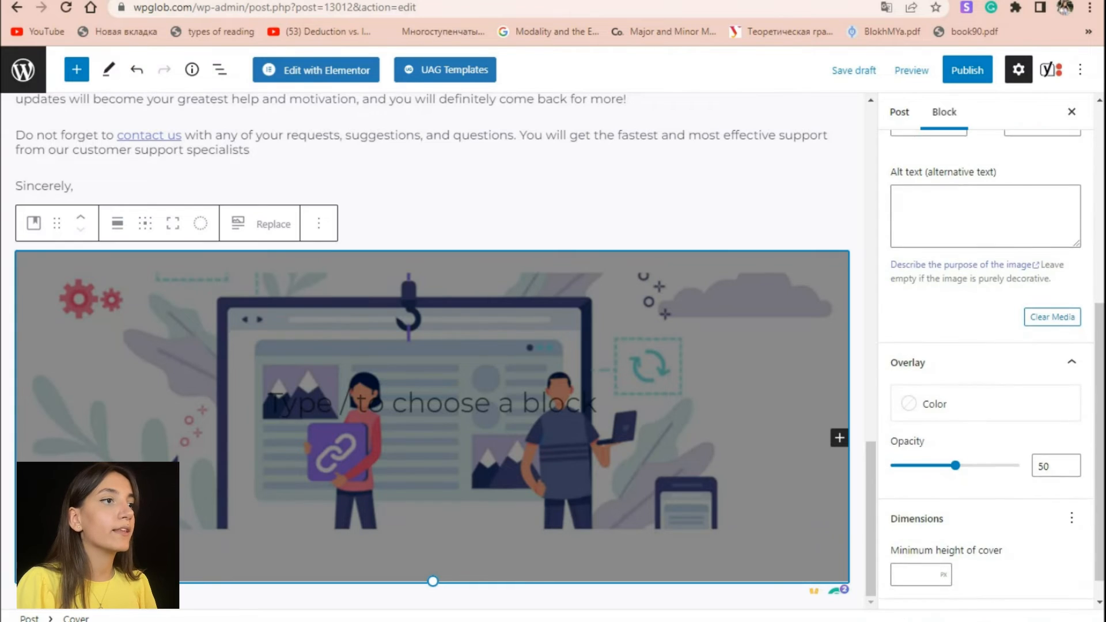
{"action": "left_click", "coordinate": [933, 403]}
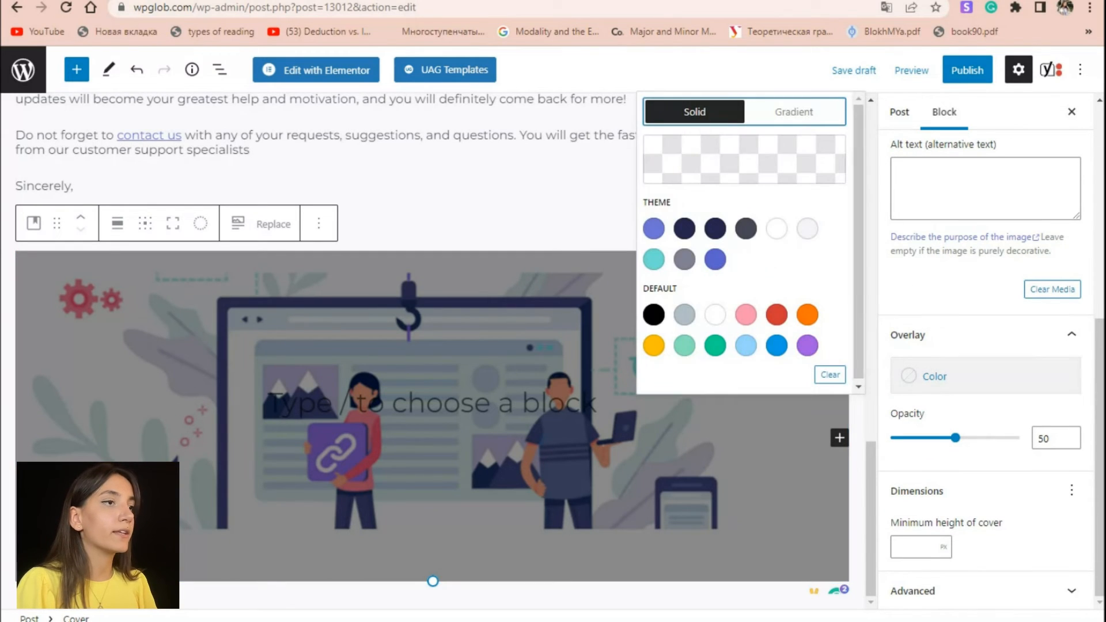
{"action": "left_click", "coordinate": [746, 345]}
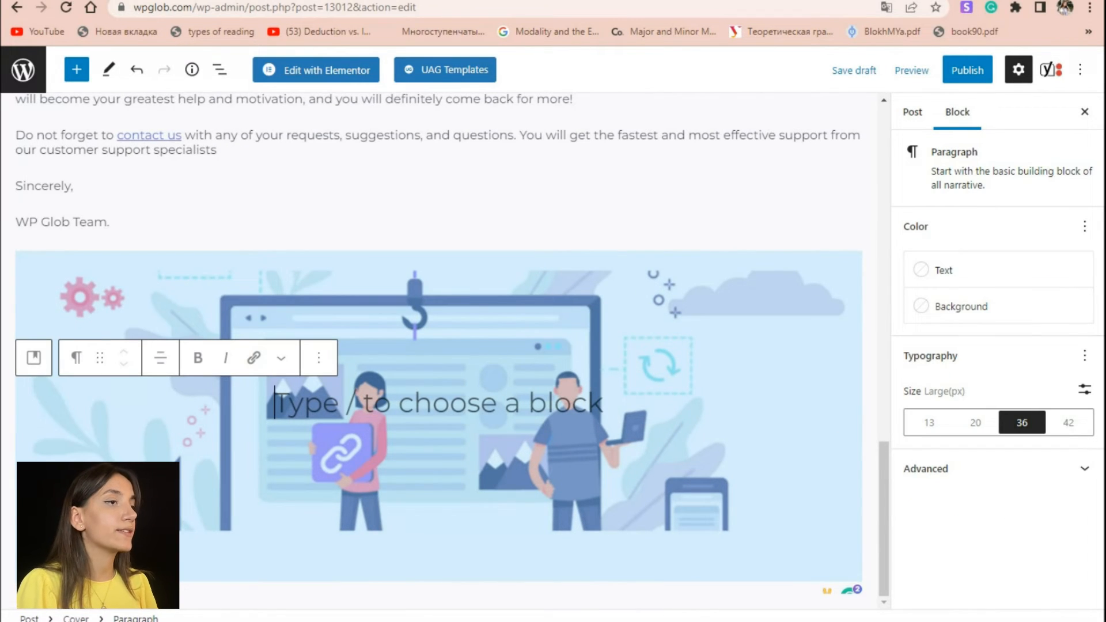
Write 'Thank You!' in the illustration cover's placeholder paragraph
{"action": "type", "text": "Thank Yo"}
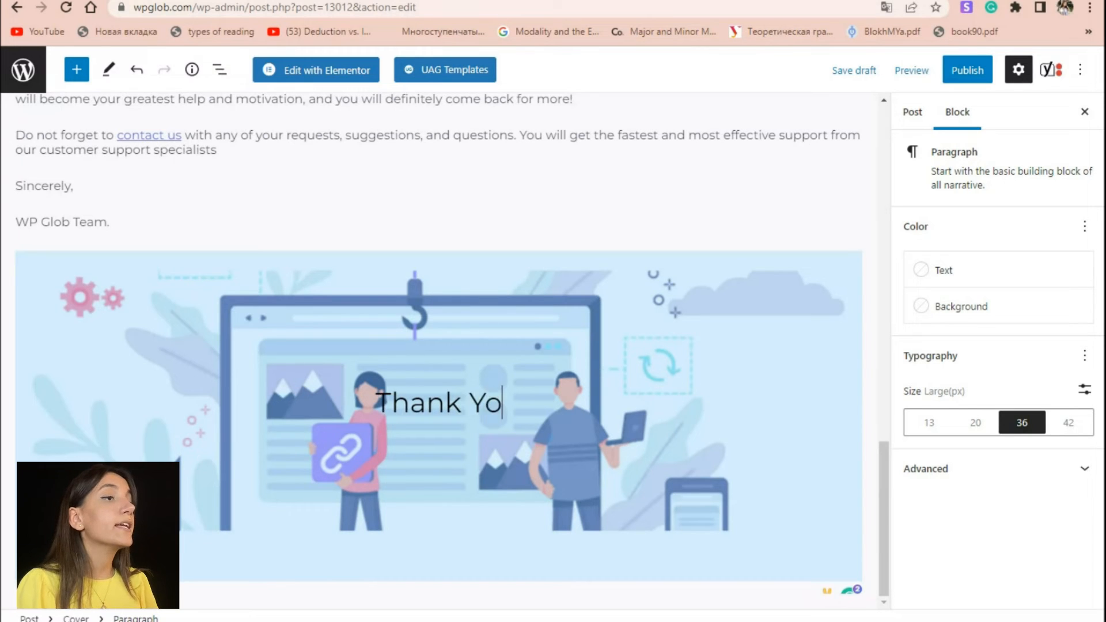
{"action": "type", "text": "u1"}
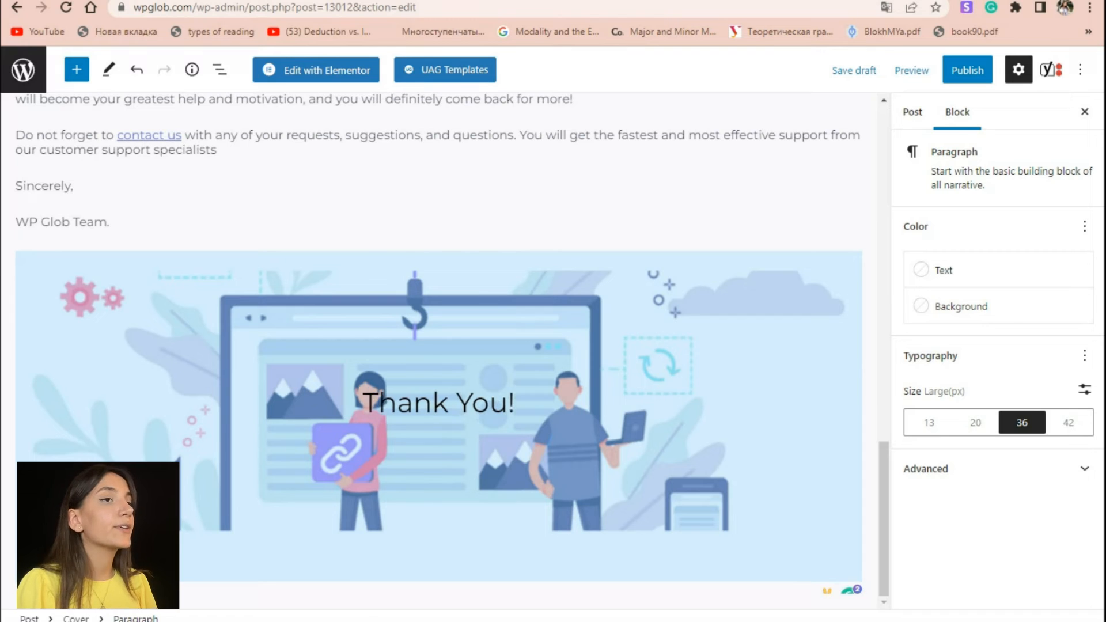
{"action": "left_click", "coordinate": [438, 404]}
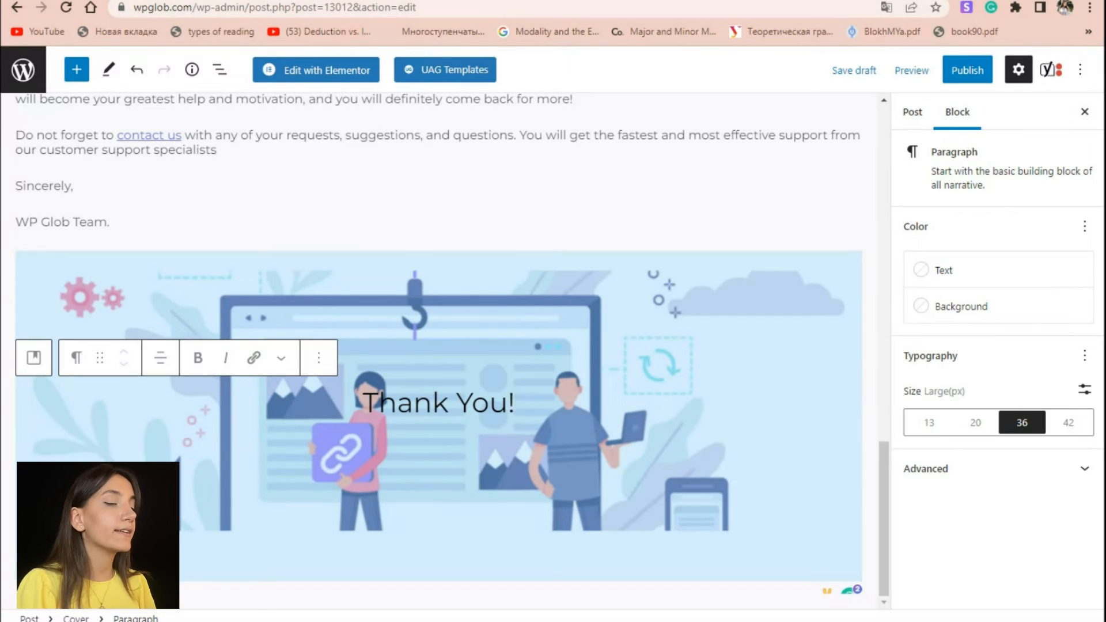
Colour the 'Thank You!' text dark navy after trying grey and pink swatches
{"action": "left_click", "coordinate": [944, 270]}
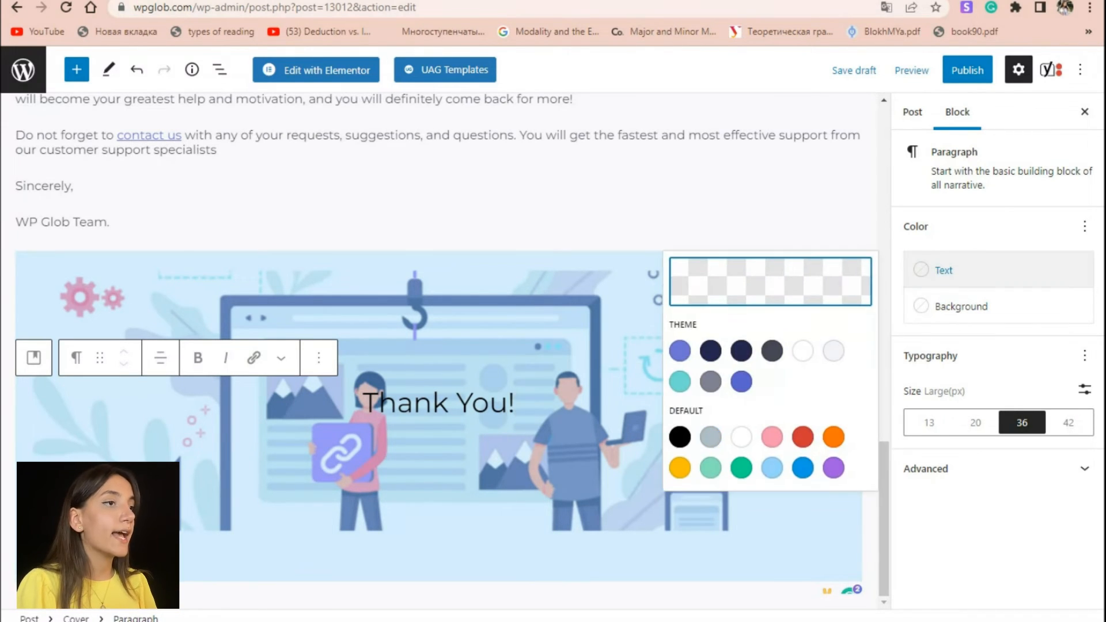
{"action": "left_click", "coordinate": [771, 350]}
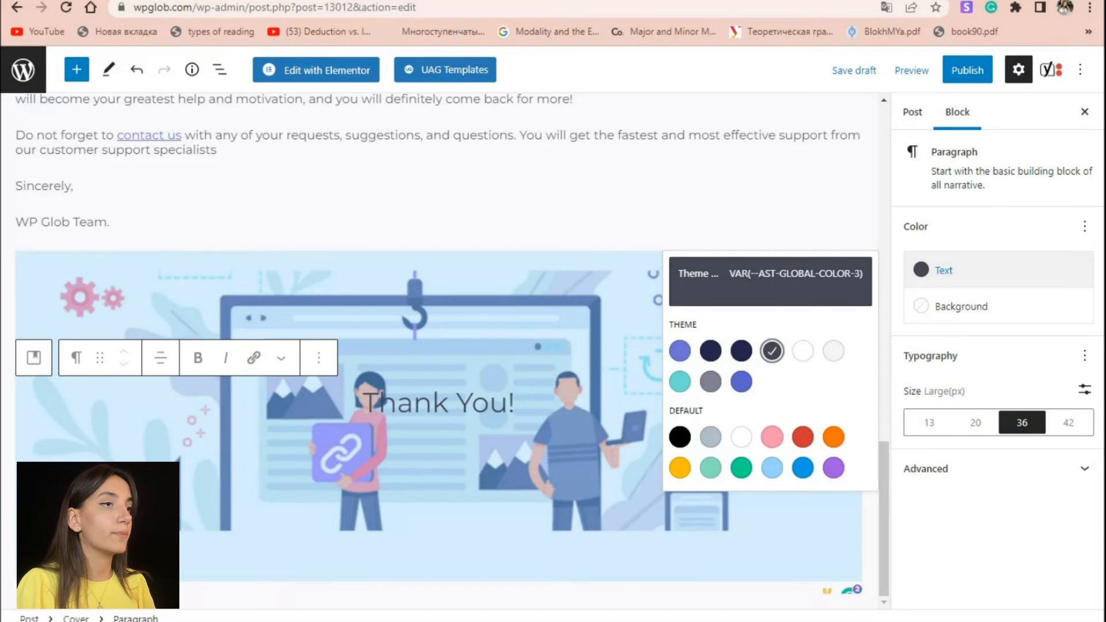
{"action": "left_click", "coordinate": [771, 438]}
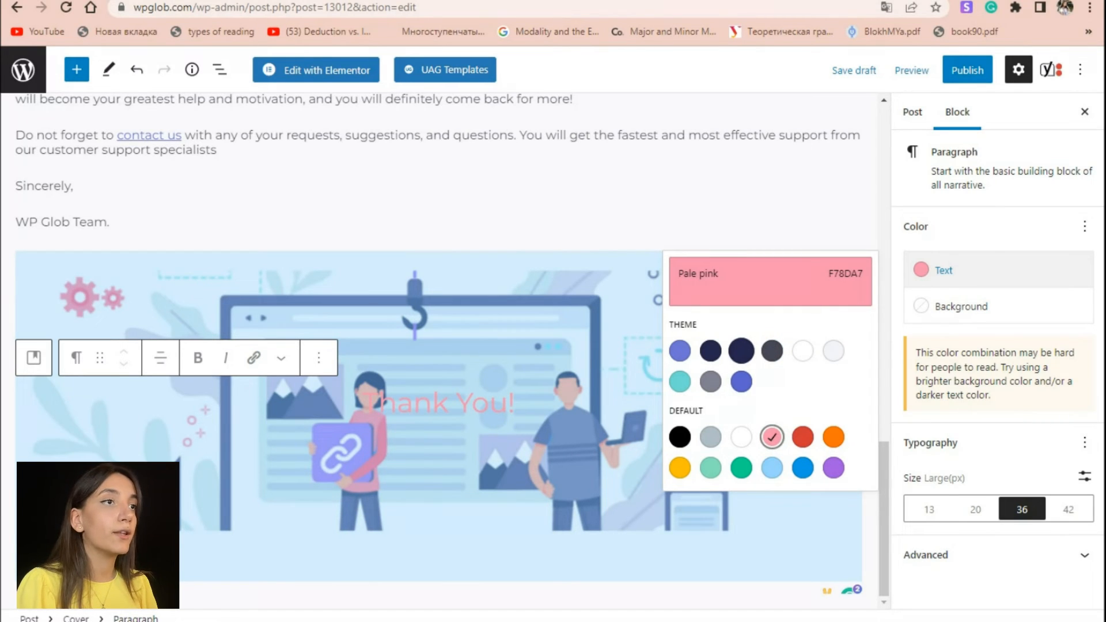
{"action": "left_click", "coordinate": [679, 350]}
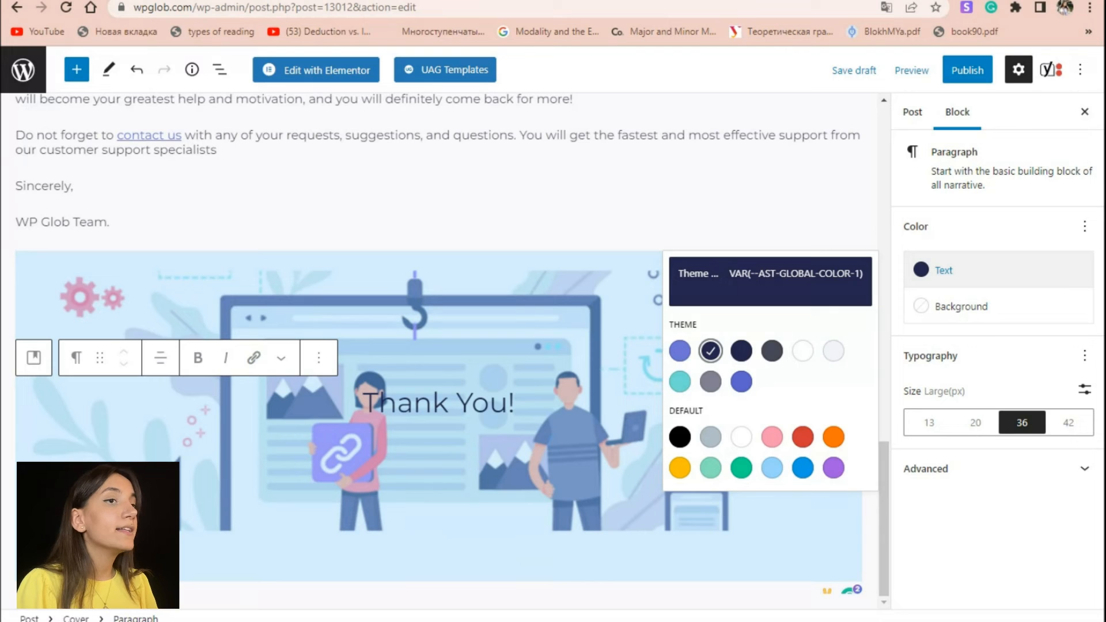
Give the 'Thank You!' text a custom font size of 50
{"action": "left_click", "coordinate": [1067, 423]}
{"action": "type", "text": "5"}
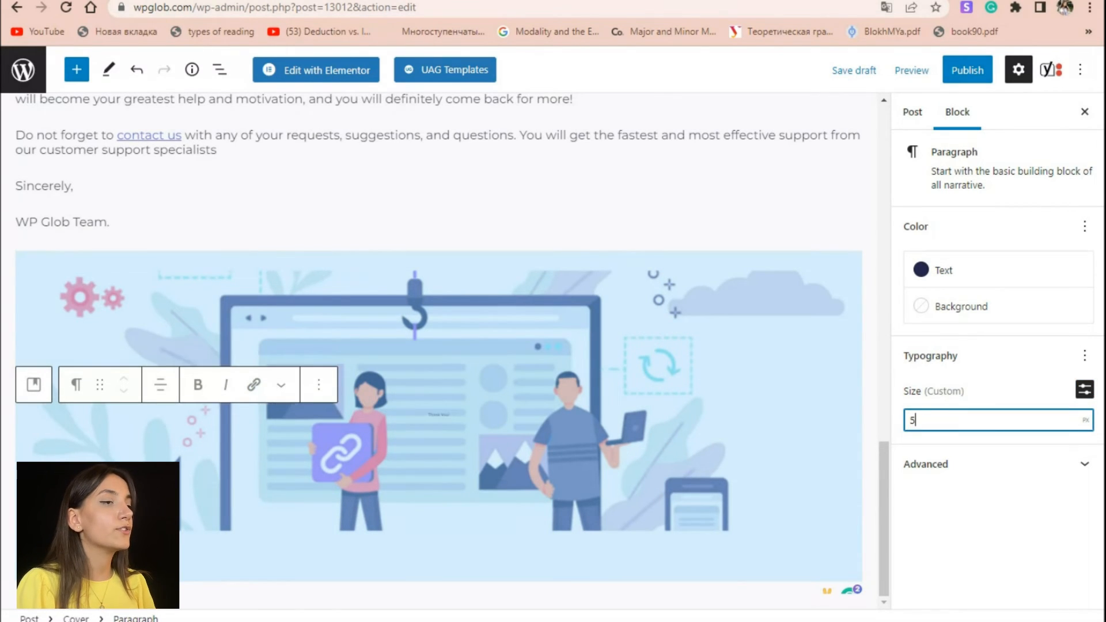
{"action": "type", "text": "0"}
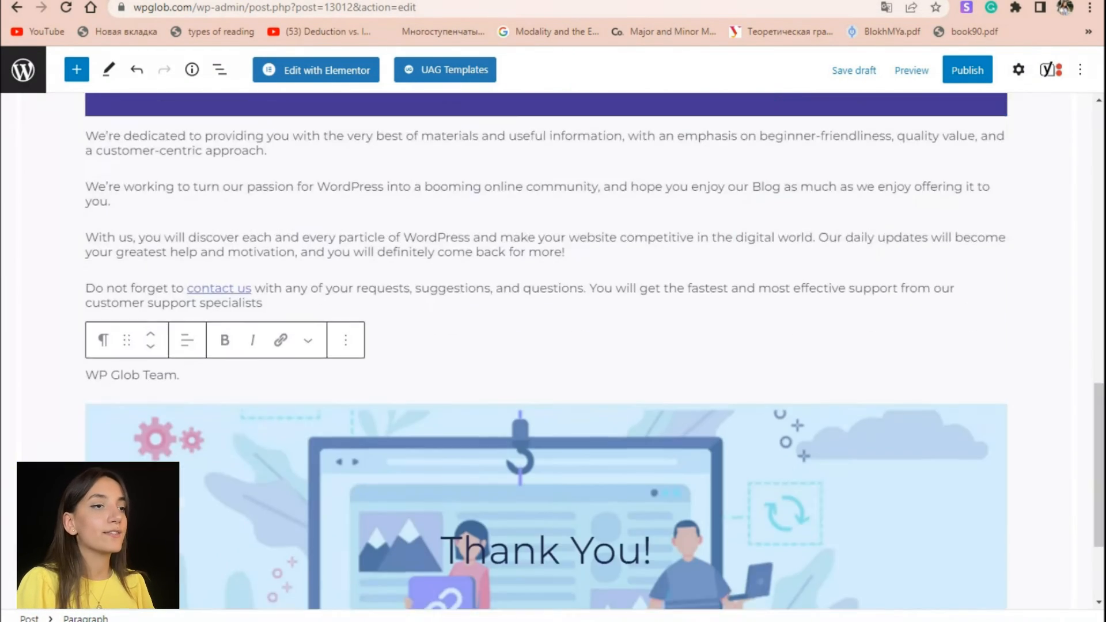
Scroll back up to the post title after saving the draft
{"action": "scroll", "scroll_direction": "up", "scroll_amount": 3}
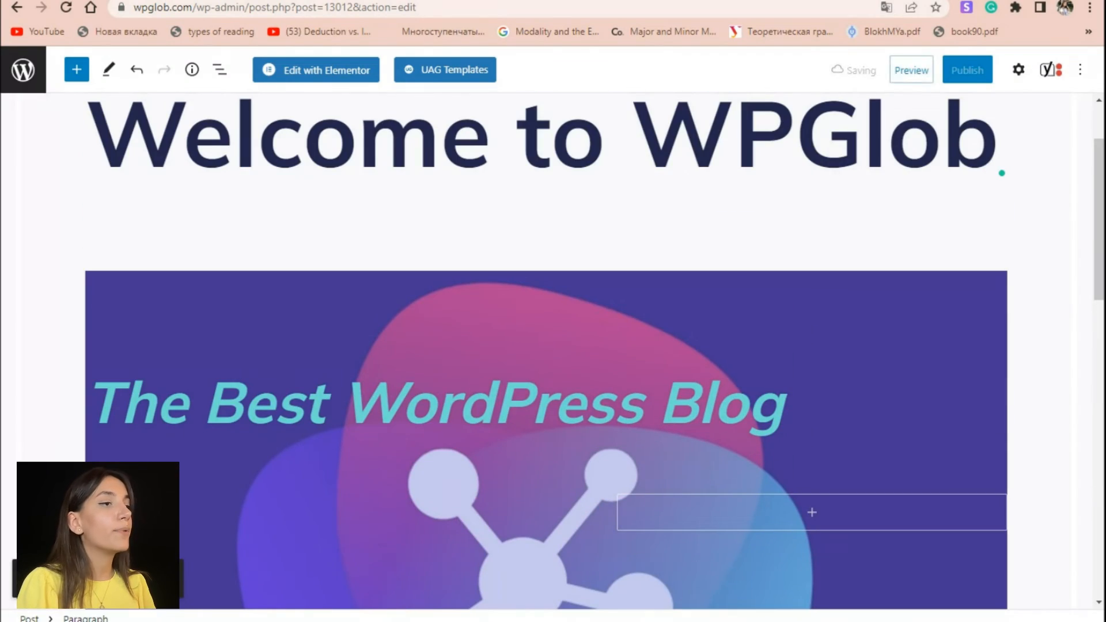